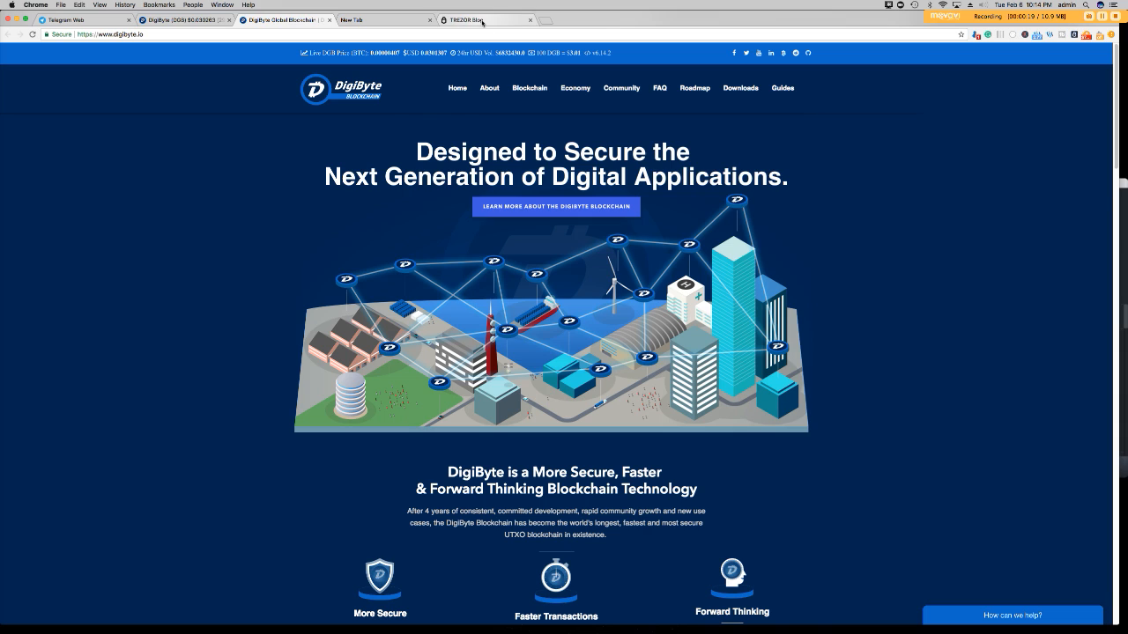
- Switch to the TREZOR Blog tab and scroll its recent posts, such as ReTREZOR 2017
left_click(475, 19)
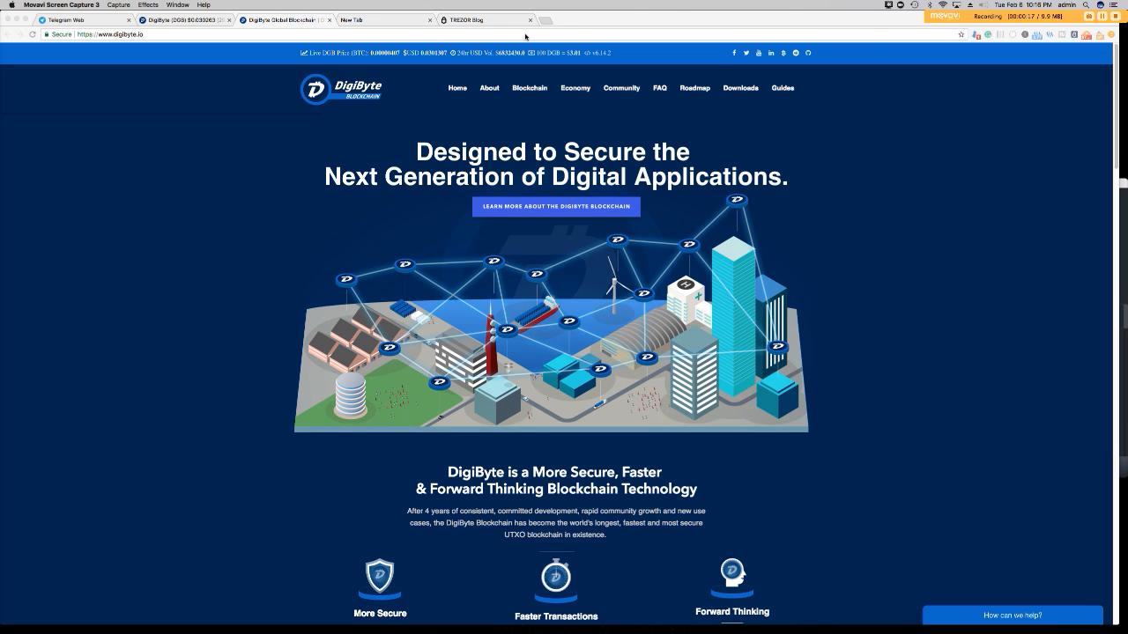
left_click(485, 19)
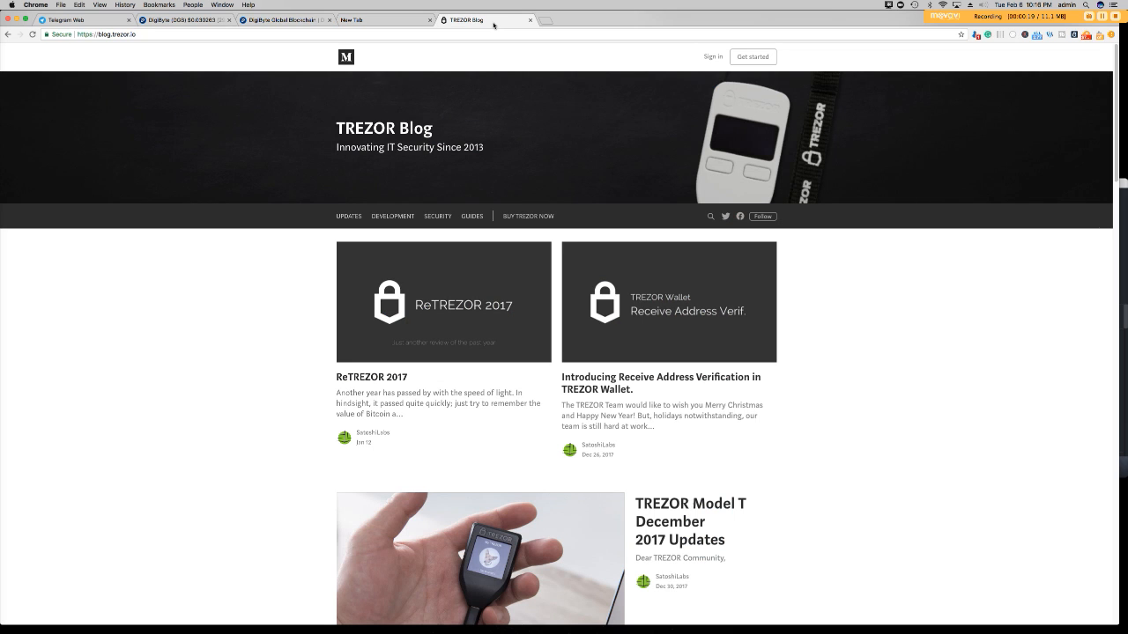
mouse_move(645, 271)
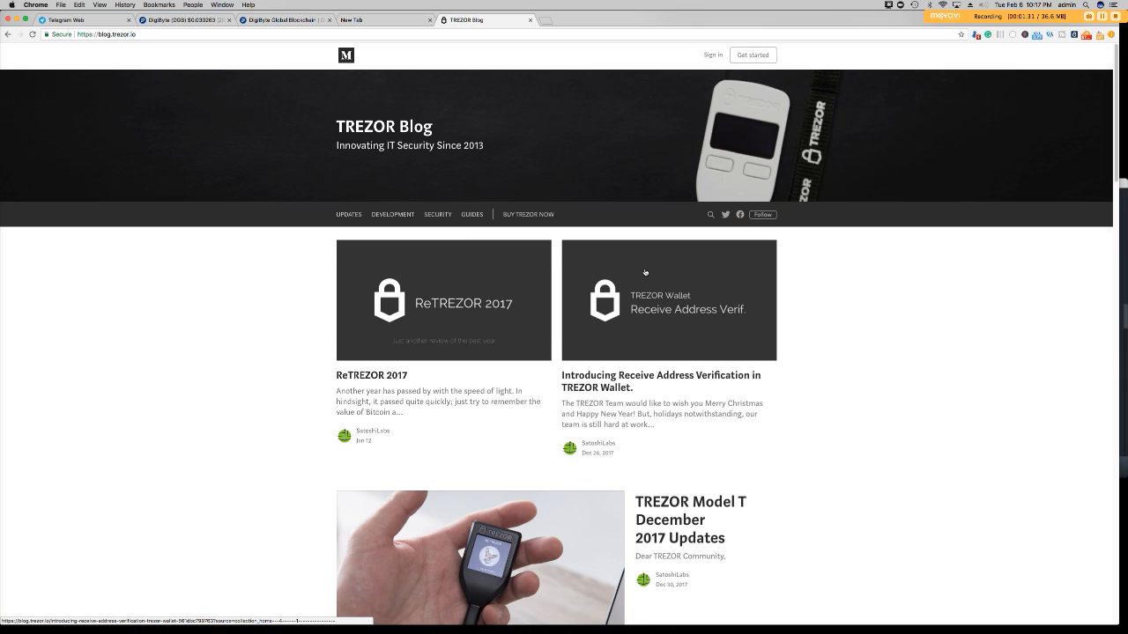
scroll("down", 3)
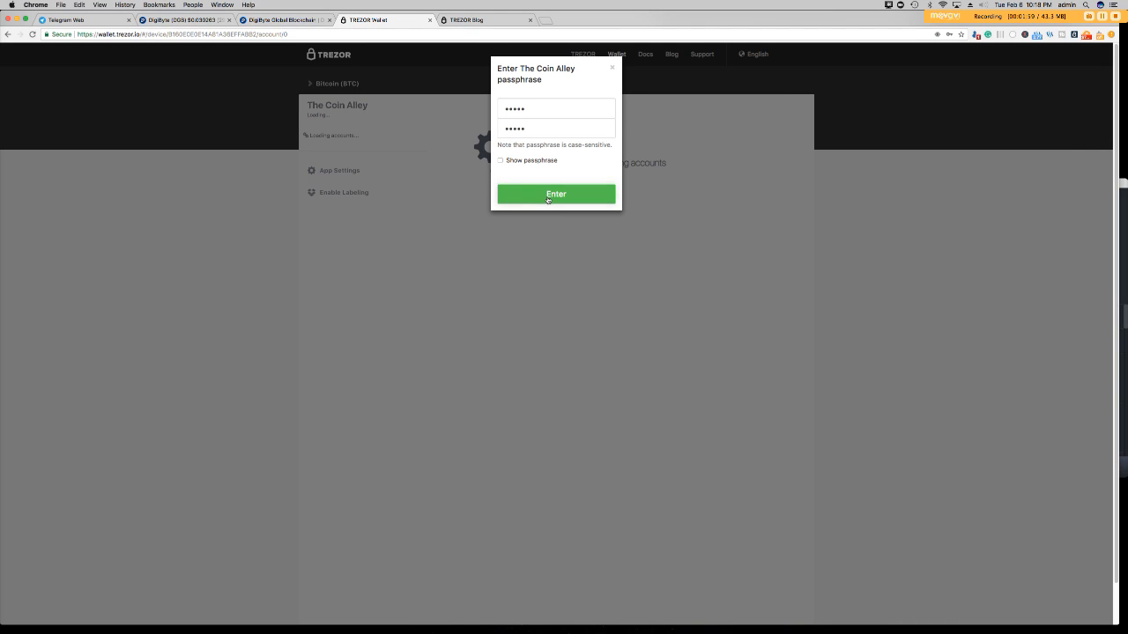
- Confirm the passphrase to unlock Bitcoin Account #1 with its 0.00 BTC balance
left_click(556, 194)
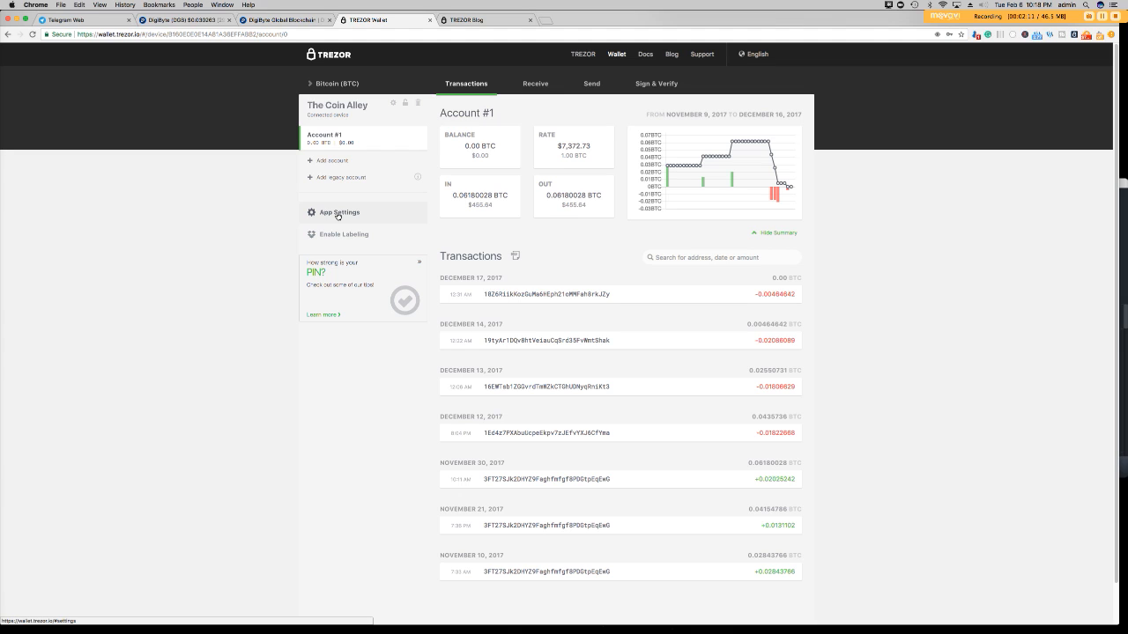
left_click(340, 212)
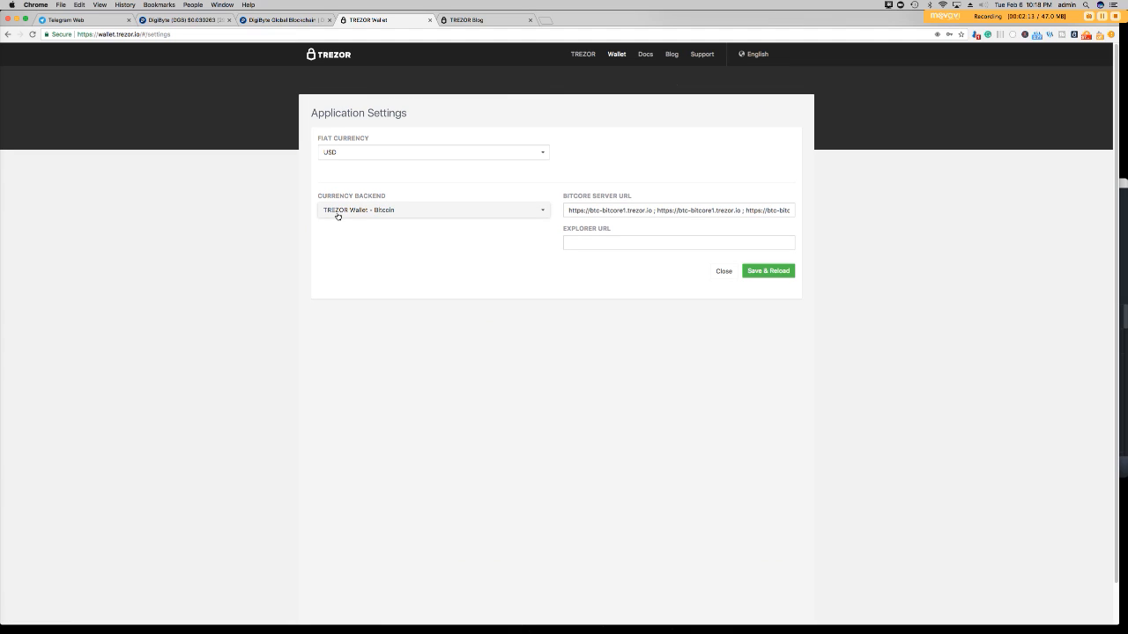
mouse_move(385, 227)
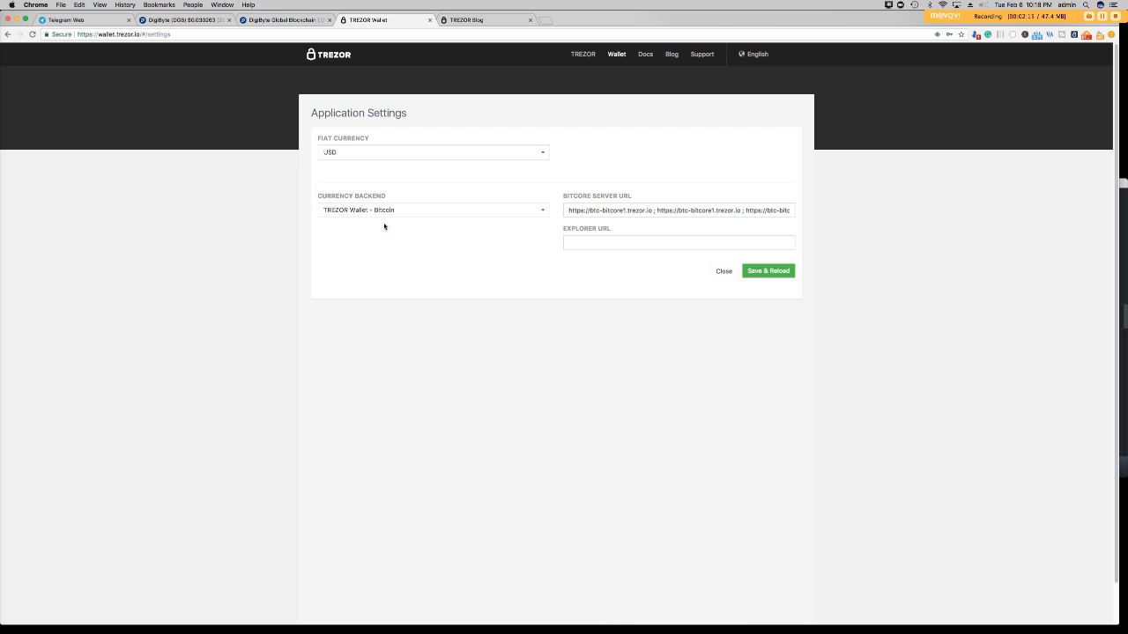
mouse_move(437, 230)
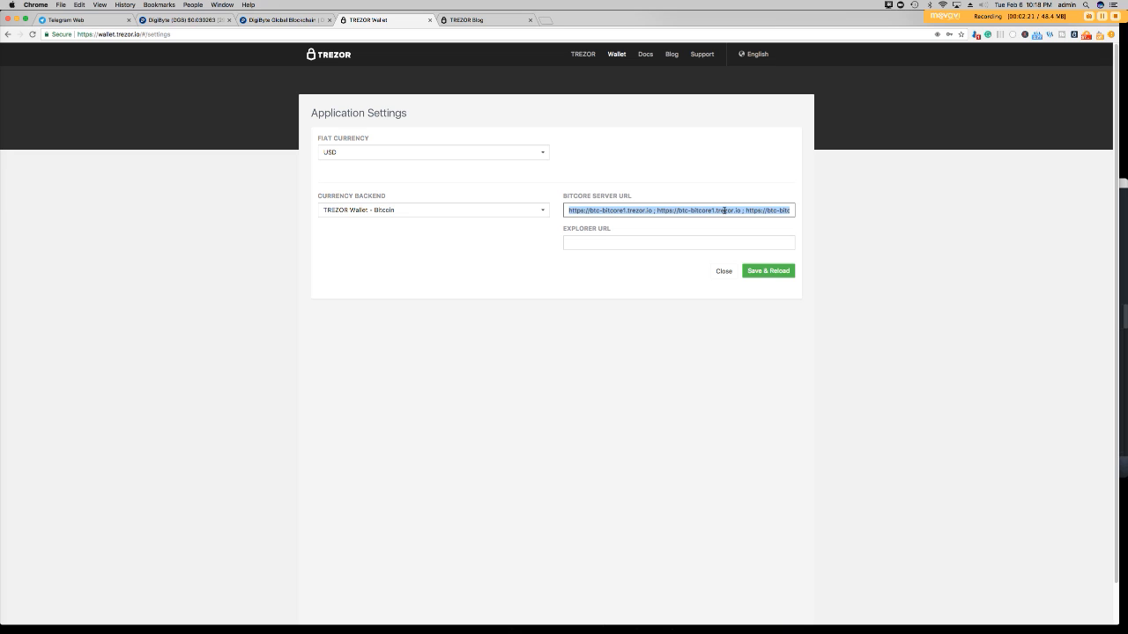
left_click(431, 210)
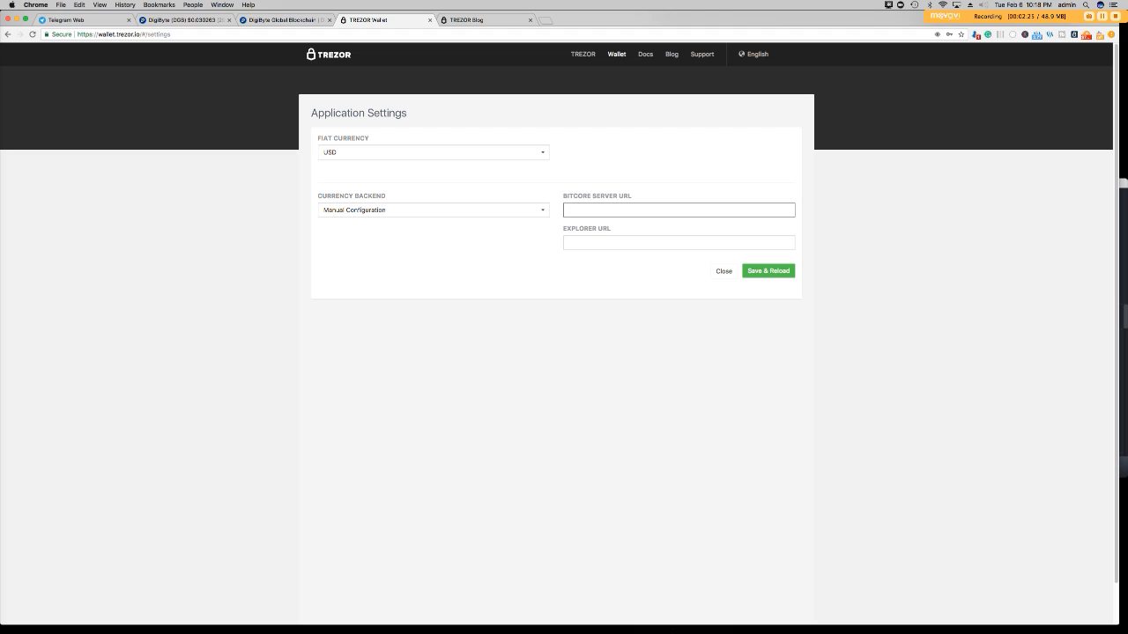
type("http")
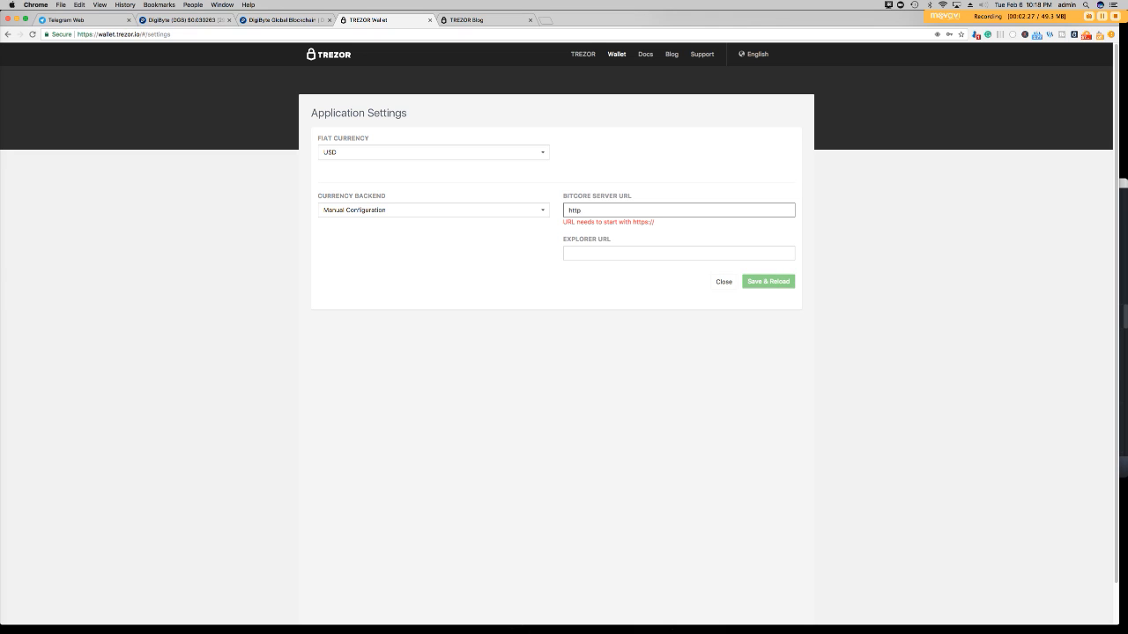
type("https://")
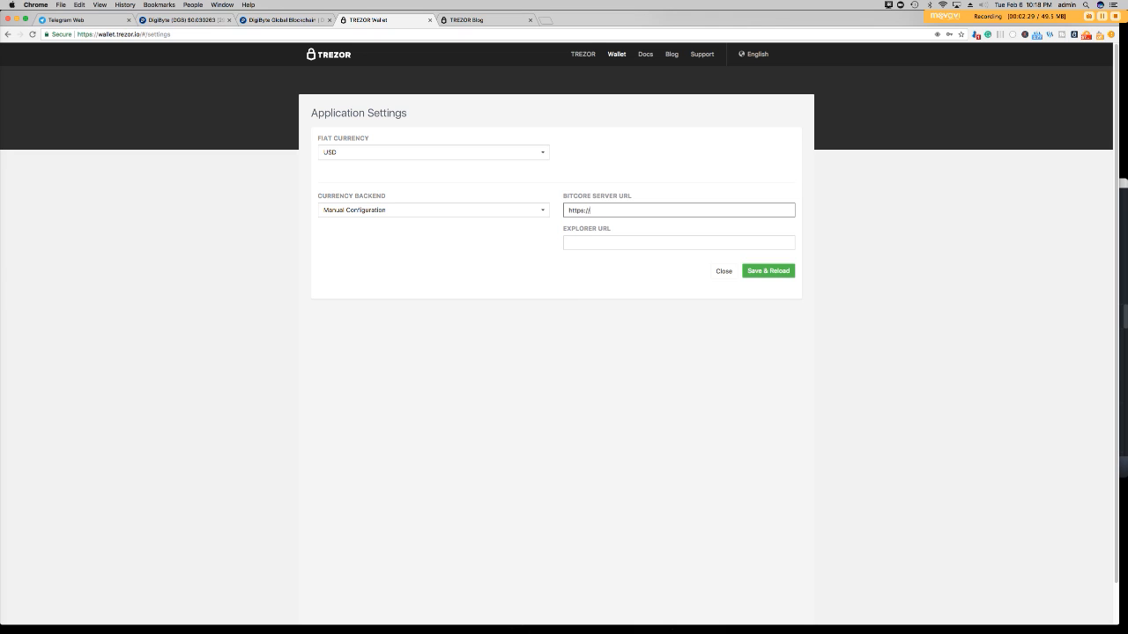
type("exol")
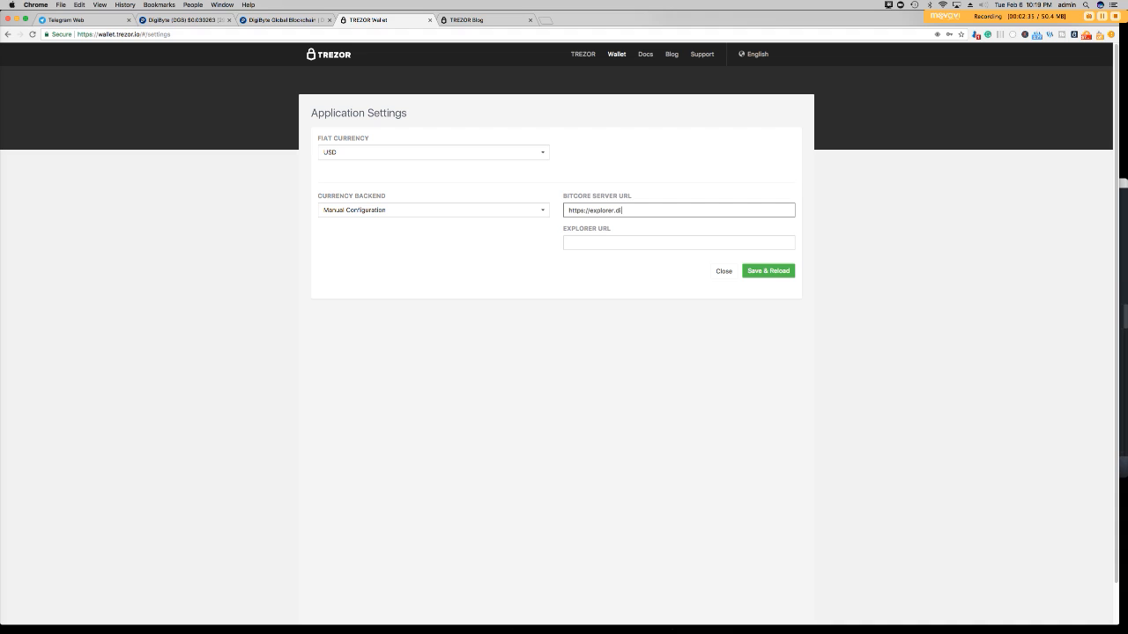
type("igibytepro")
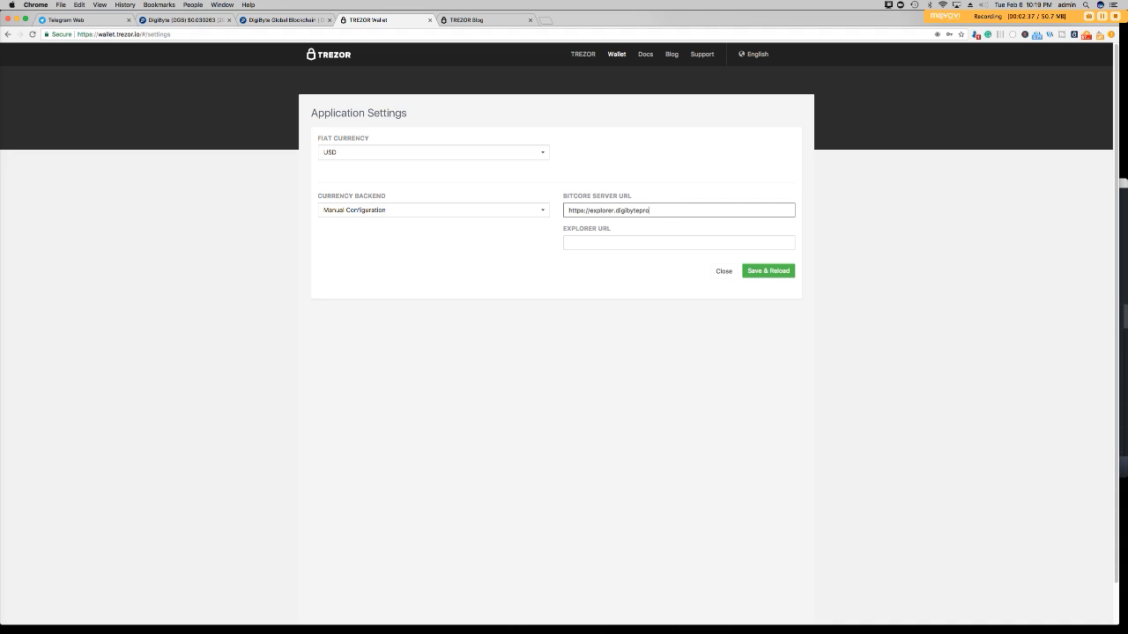
type("jects")
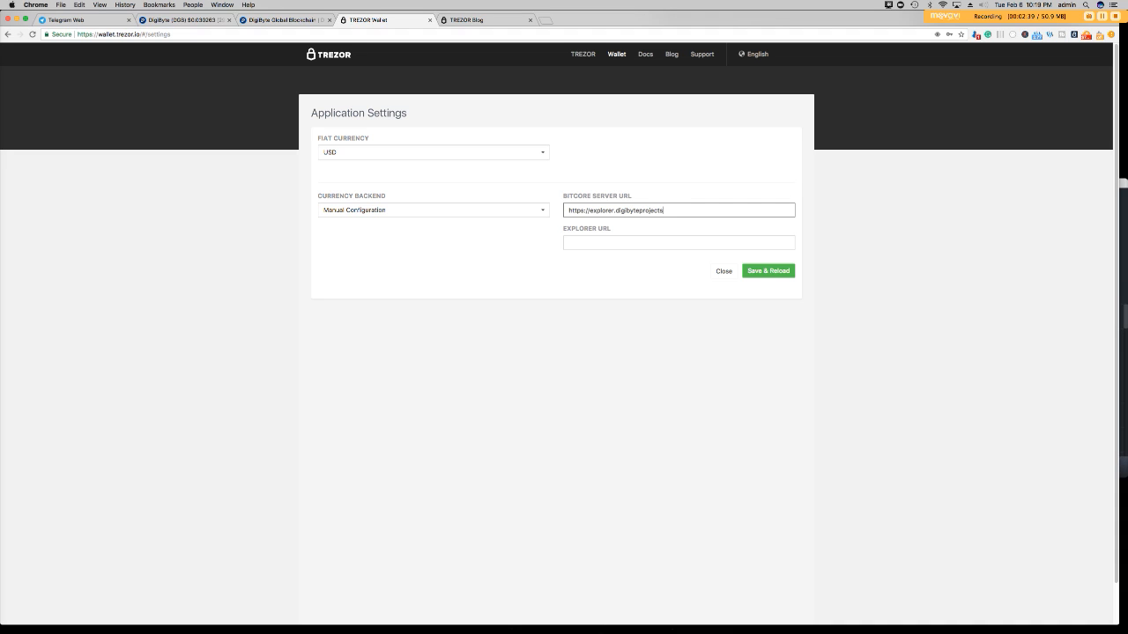
type(".com")
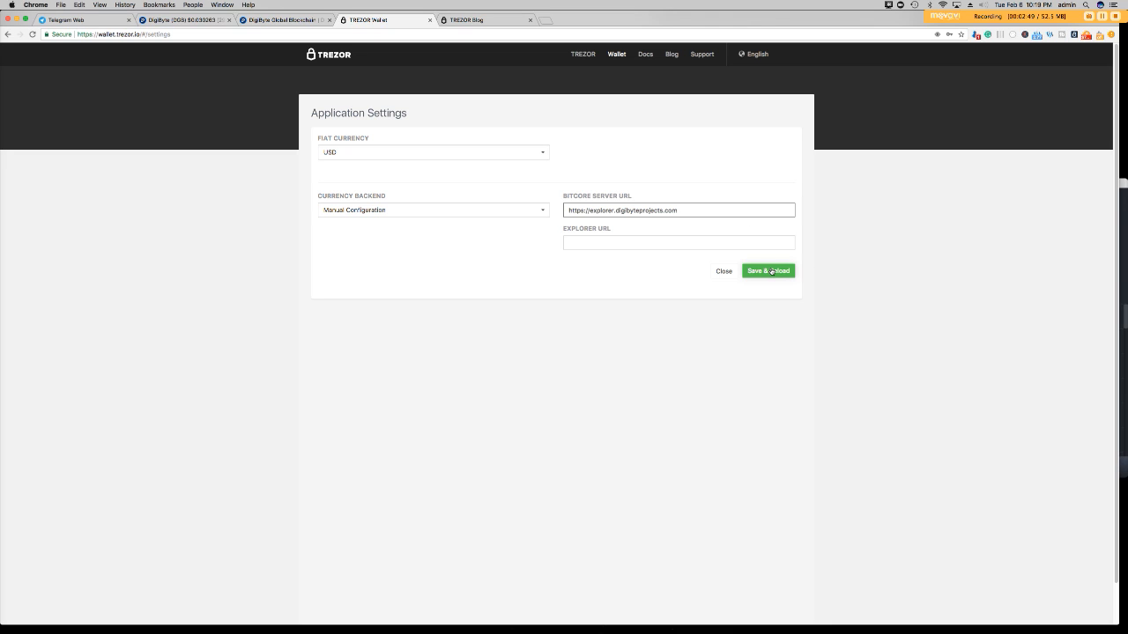
- Save and reload on the custom backend, re-entering the passphrase to reach Account #1 at 0.00 DGB
left_click(767, 270)
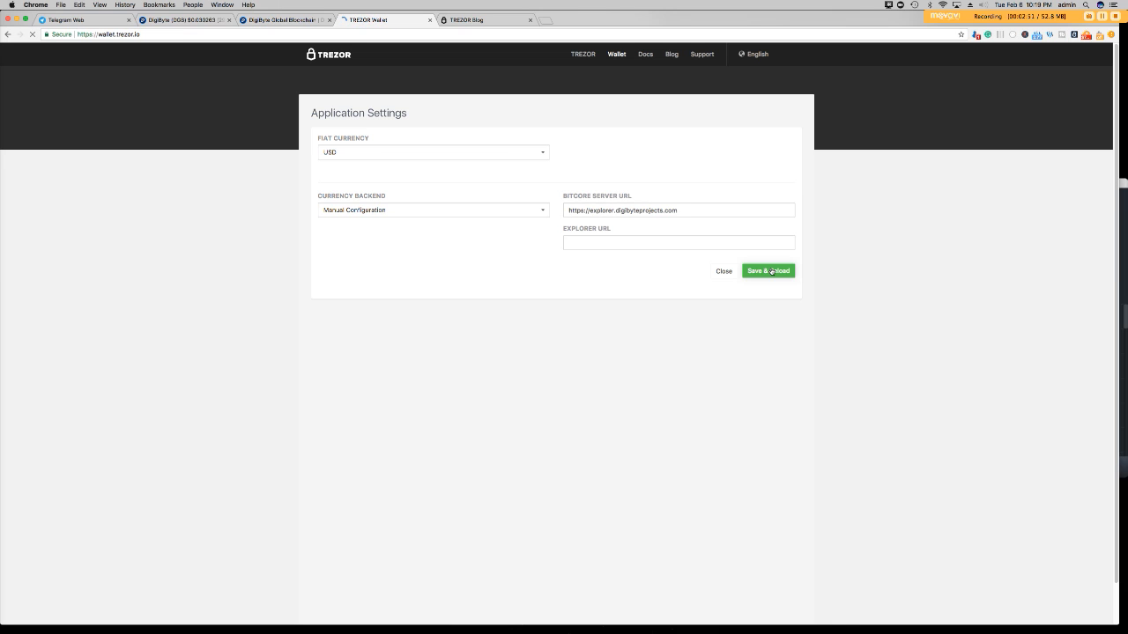
left_click(768, 271)
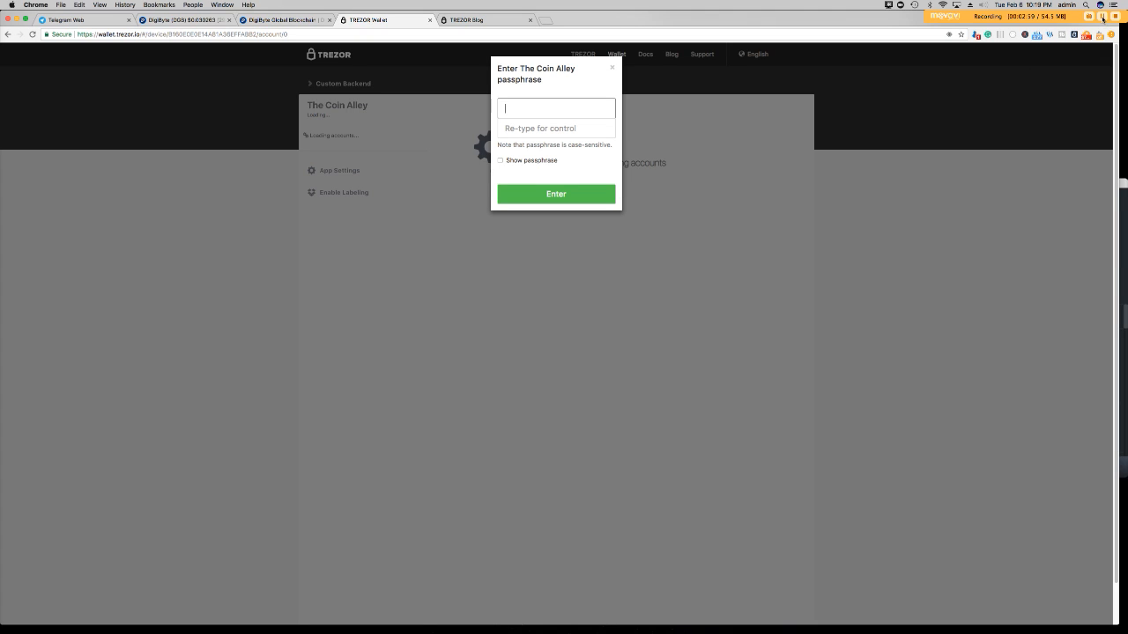
type("•••••")
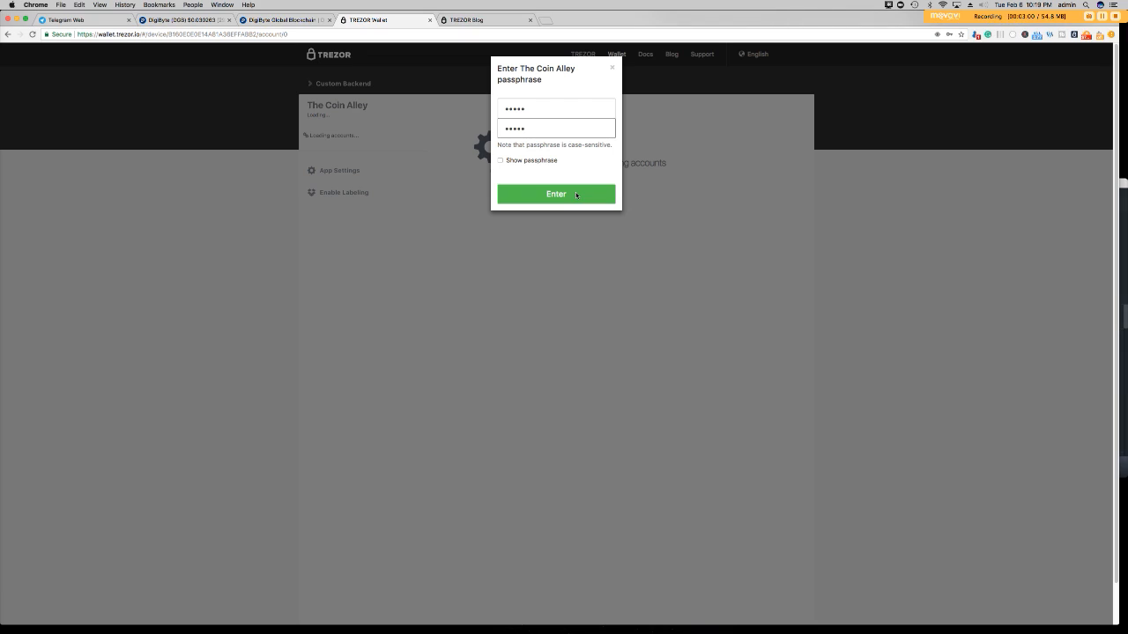
left_click(555, 194)
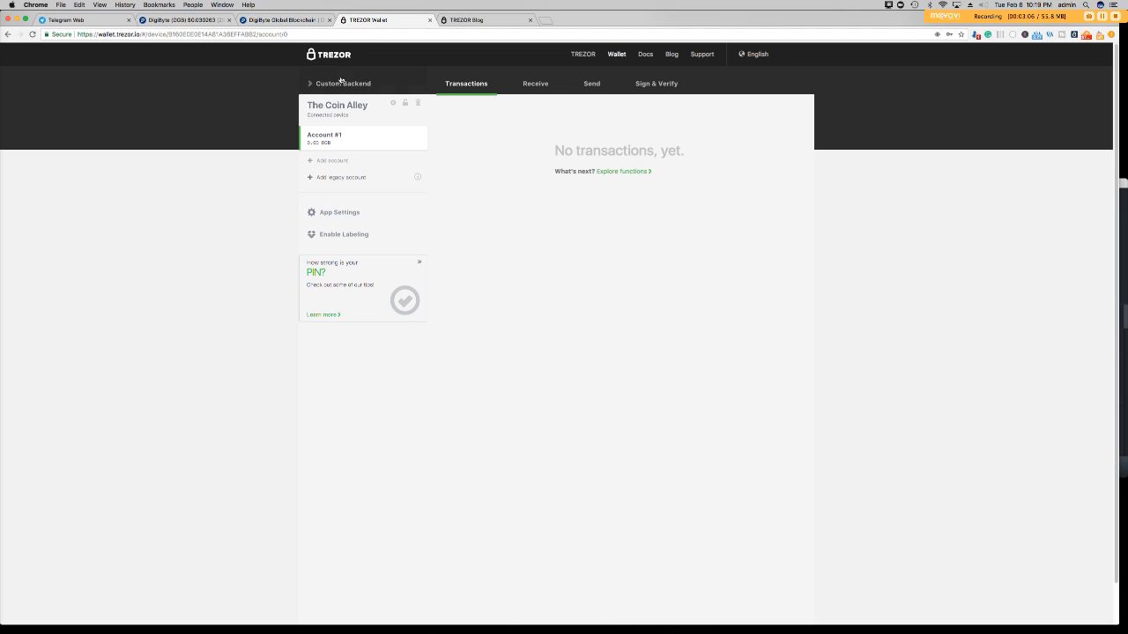
mouse_move(346, 142)
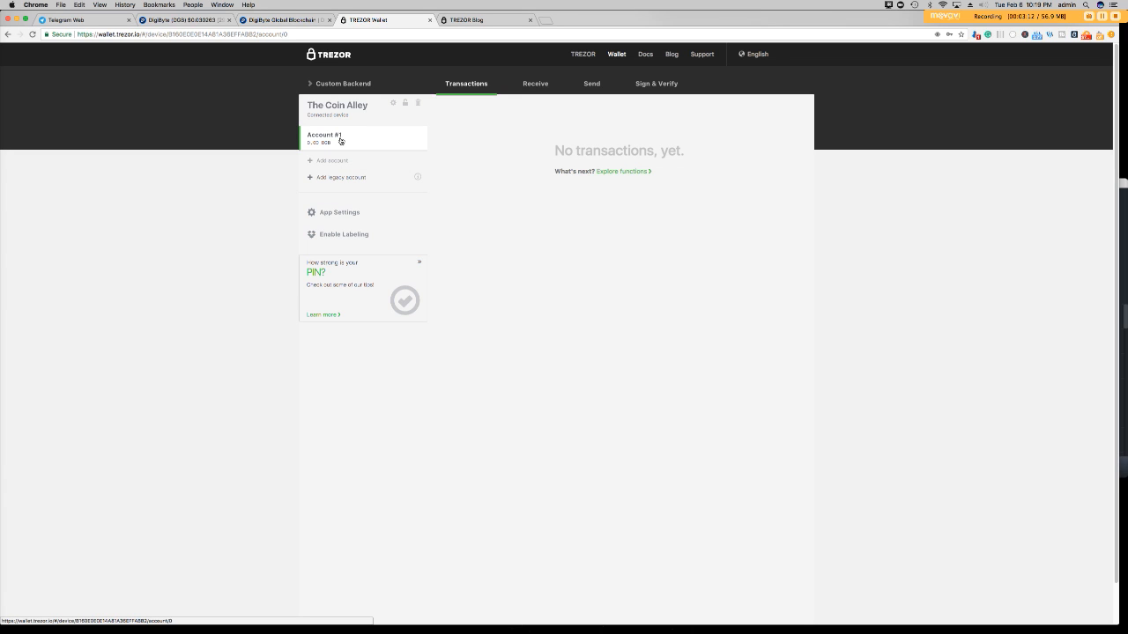
mouse_move(331, 135)
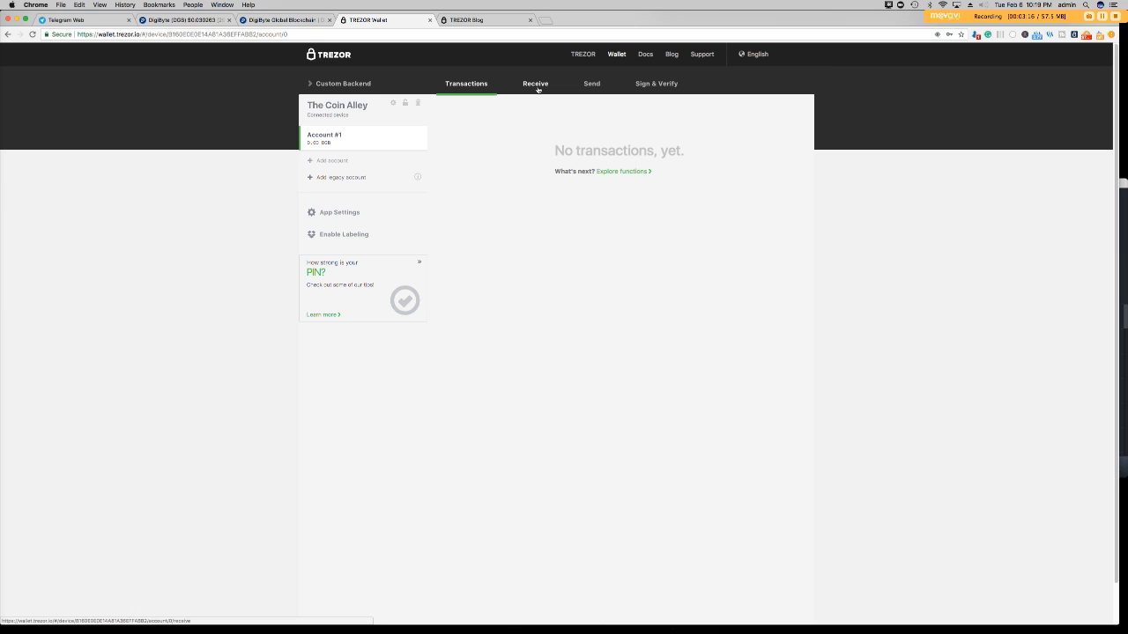
- Reveal Account #1's full fresh DigiByte receive address and copy it
left_click(534, 83)
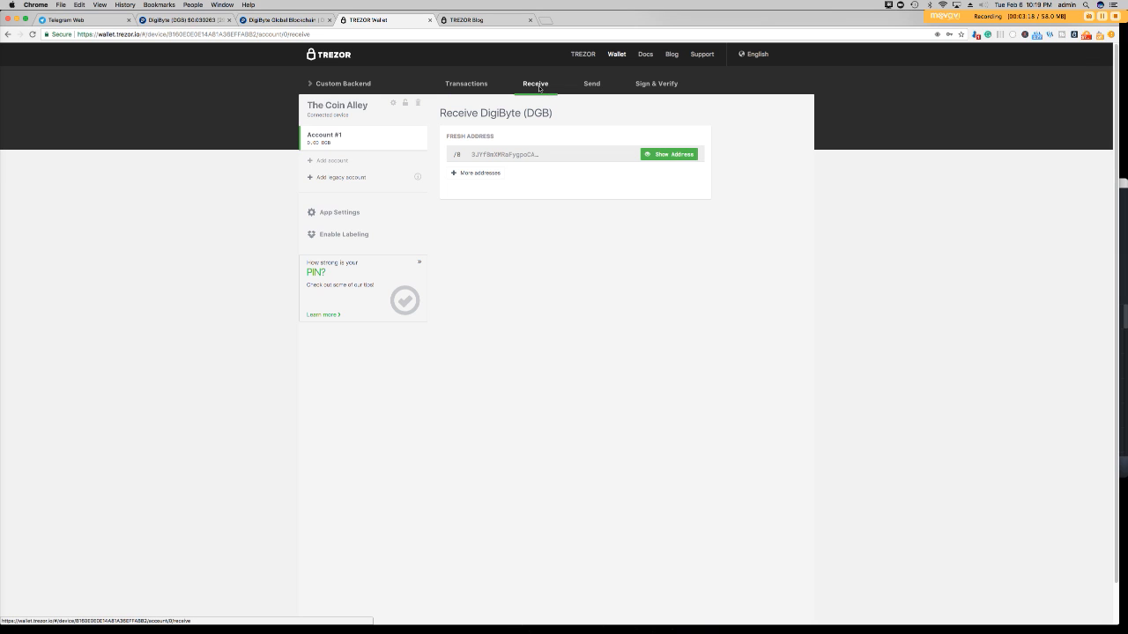
mouse_move(654, 179)
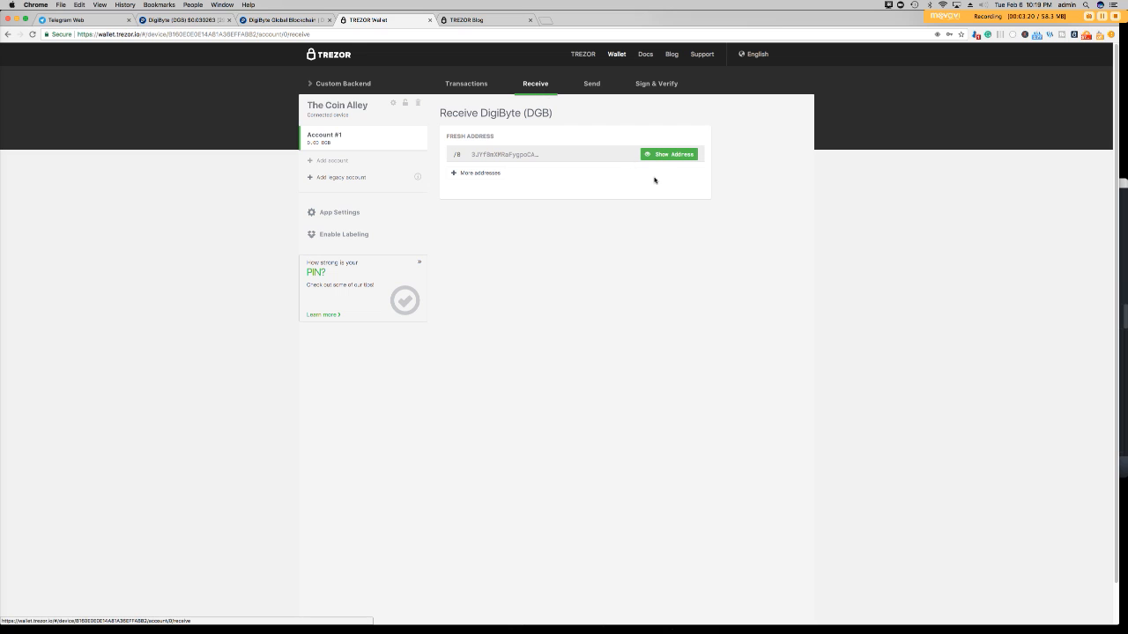
mouse_move(662, 163)
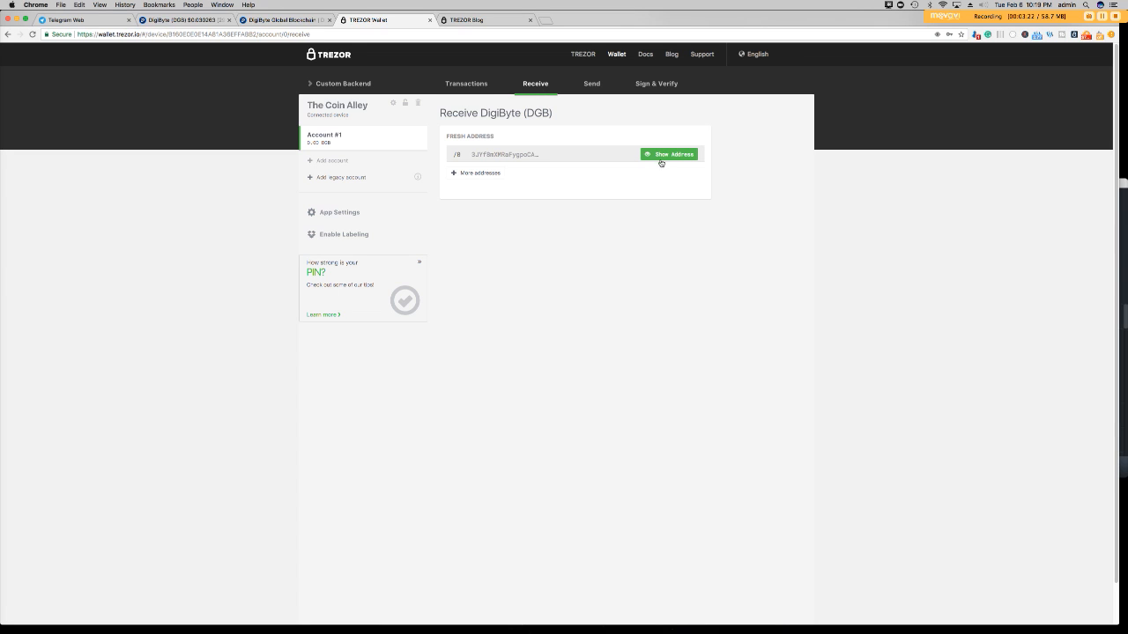
left_click(670, 154)
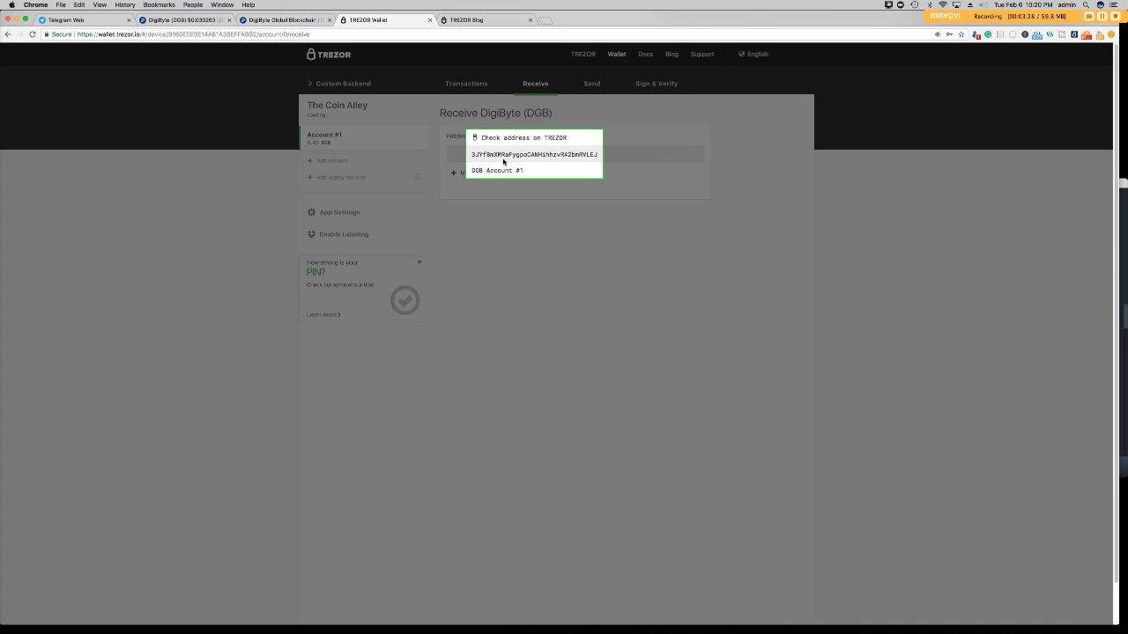
double_click(506, 155)
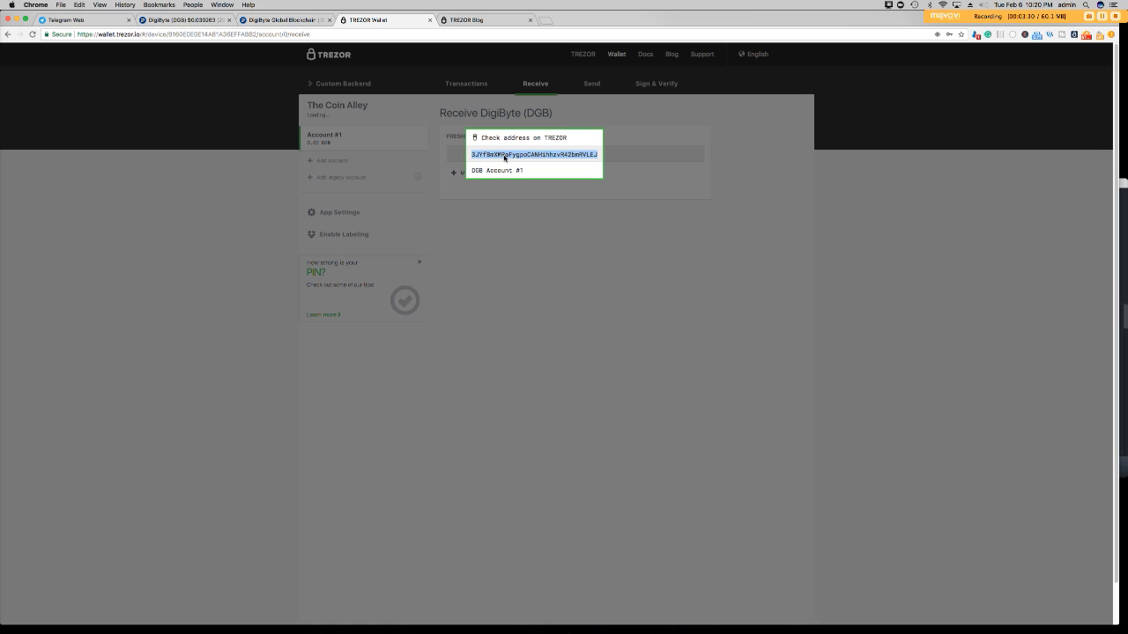
right_click(505, 154)
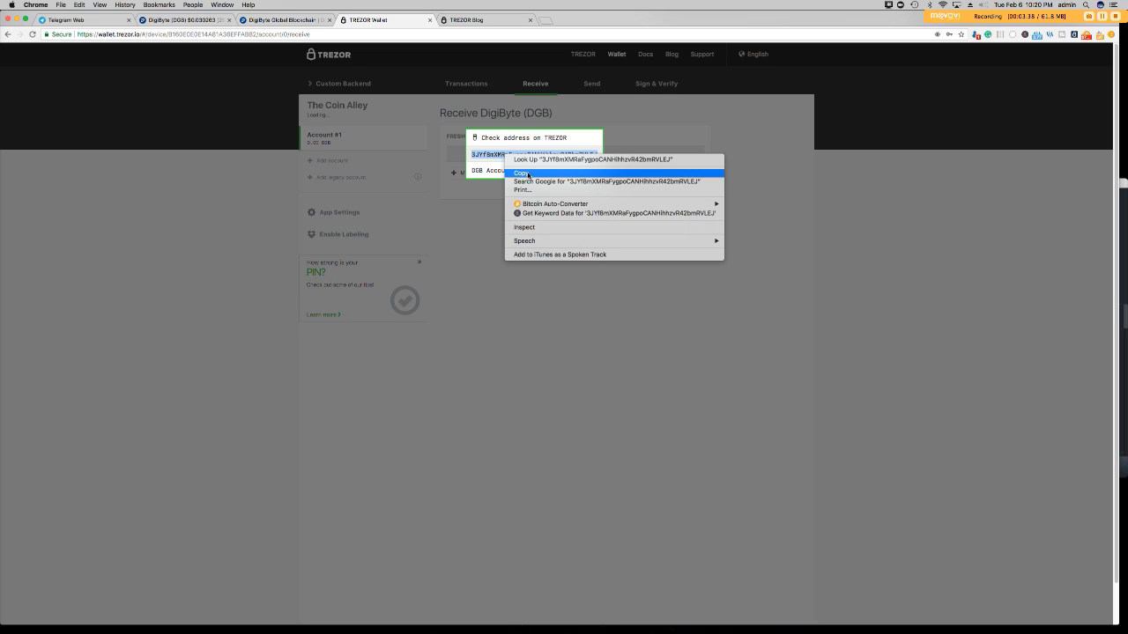
left_click(520, 172)
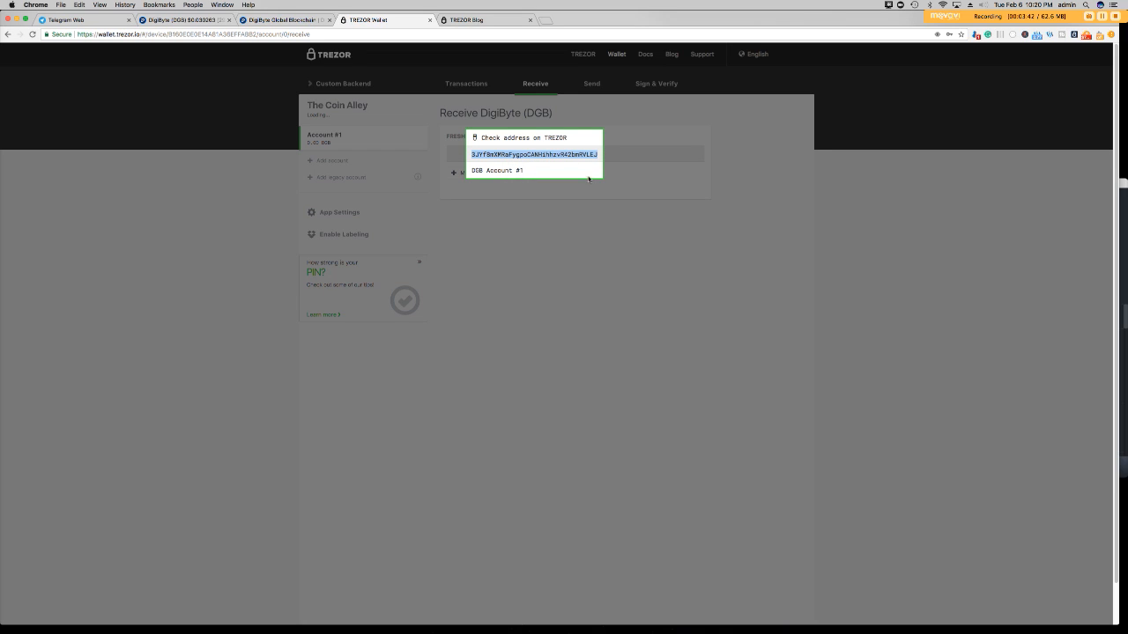
mouse_move(500, 135)
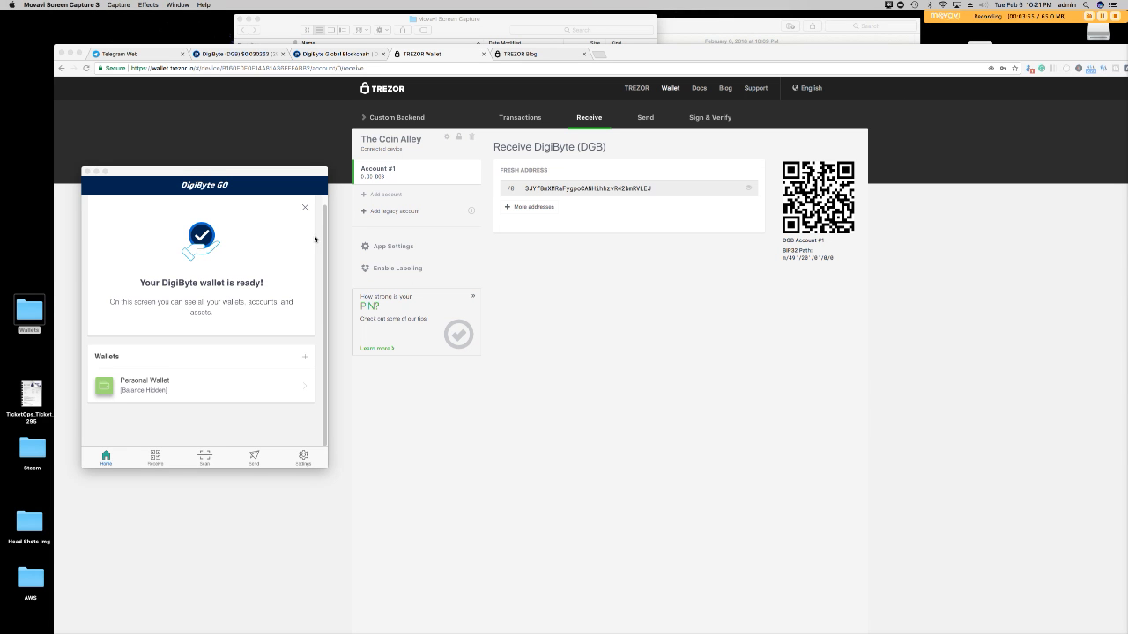
mouse_move(564, 131)
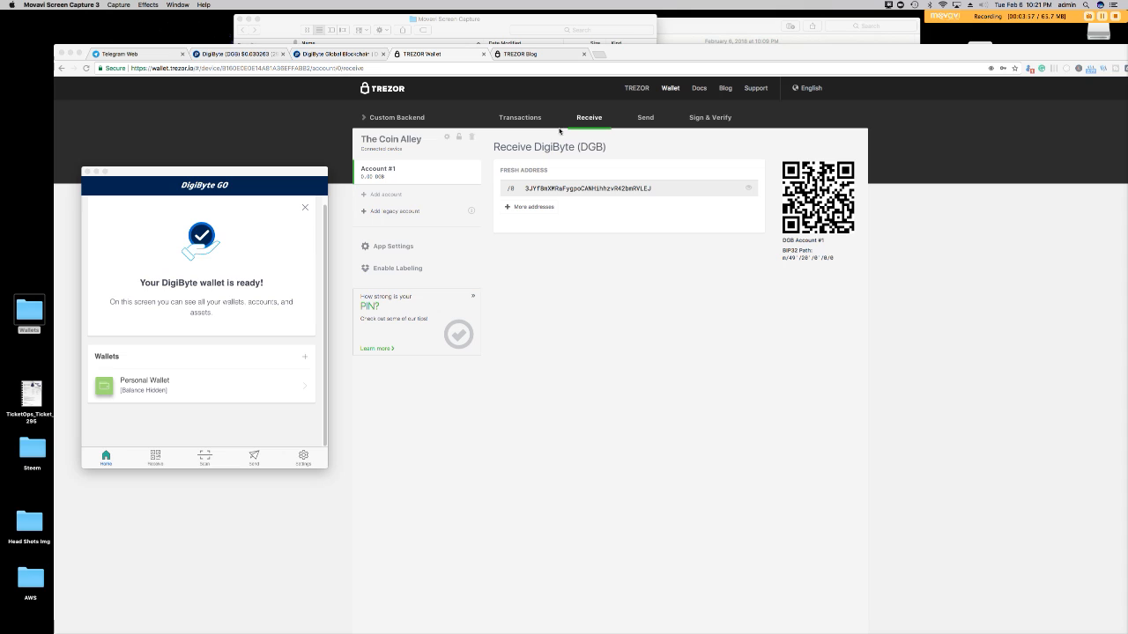
mouse_move(247, 466)
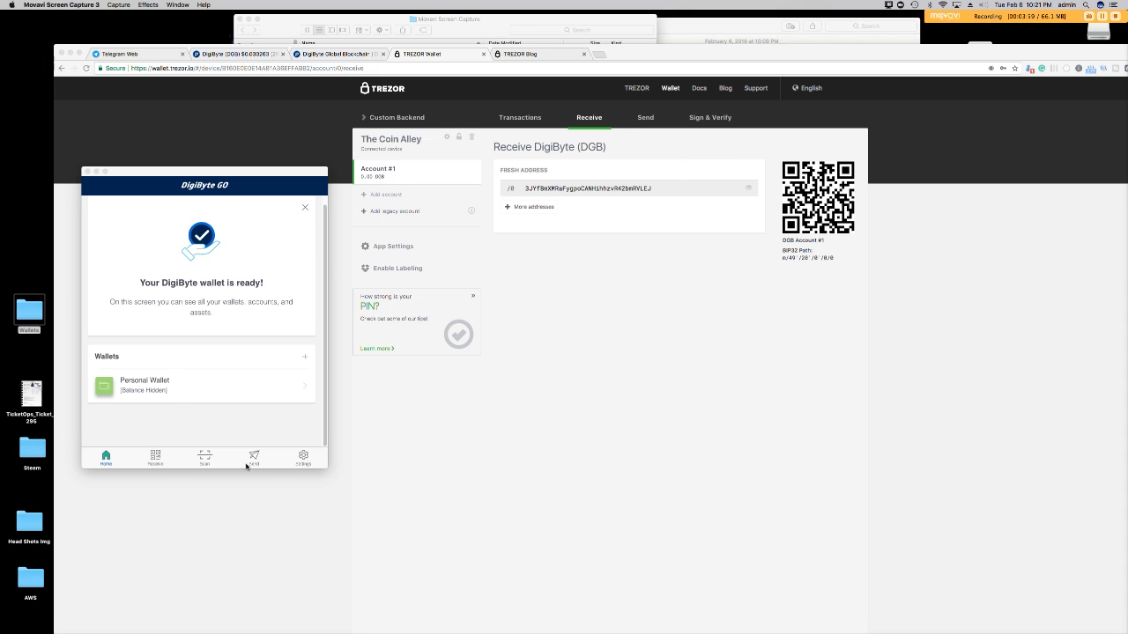
- Start a new DigiByte Go payment to the copied TREZOR address
left_click(254, 457)
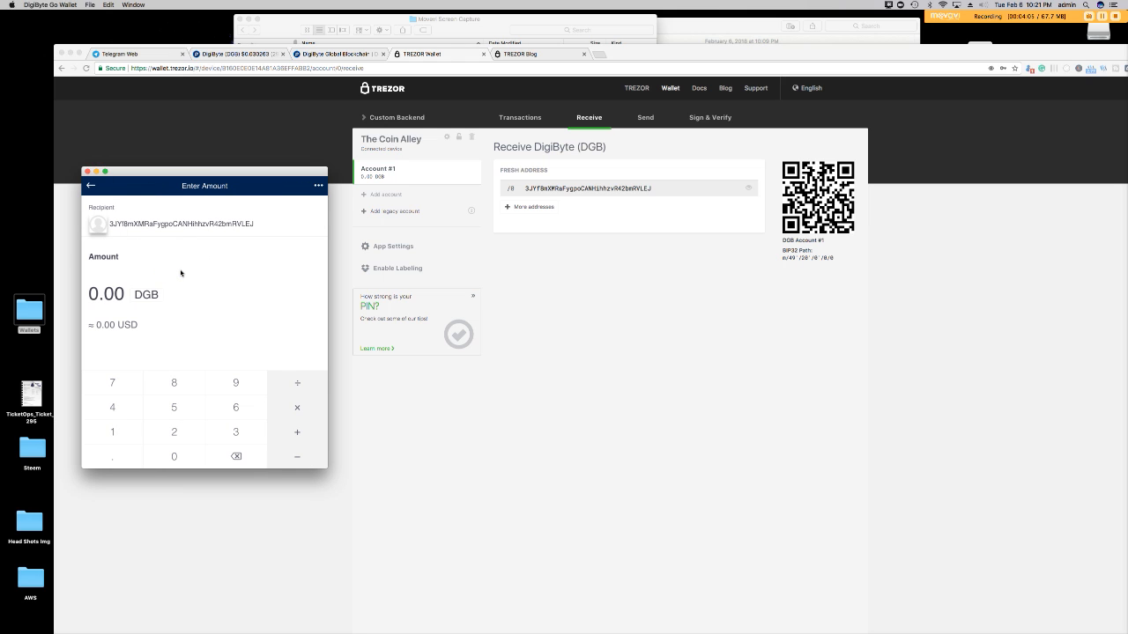
mouse_move(216, 374)
type("100")
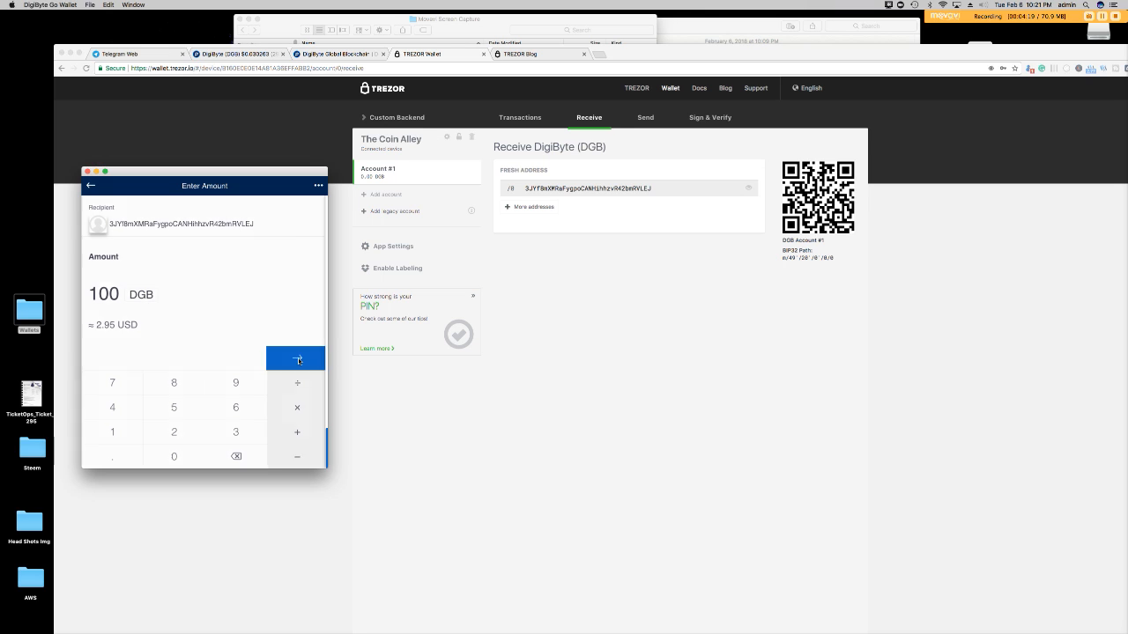
- Send the 100 DGB payment with the spending password and dismiss the Payment Sent notice
left_click(295, 358)
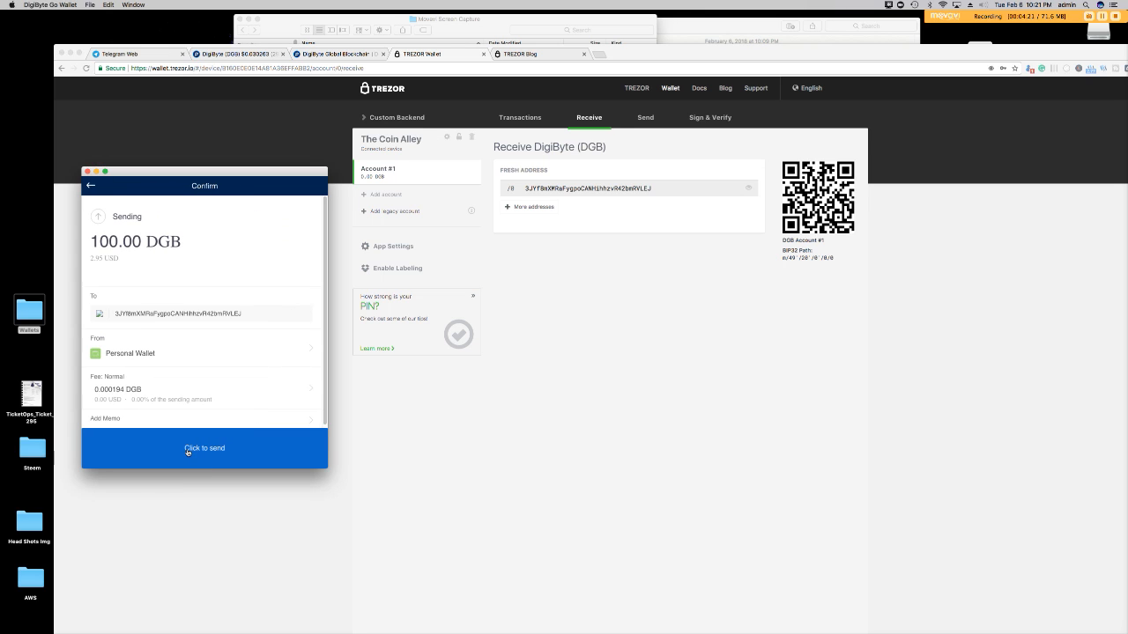
left_click(204, 449)
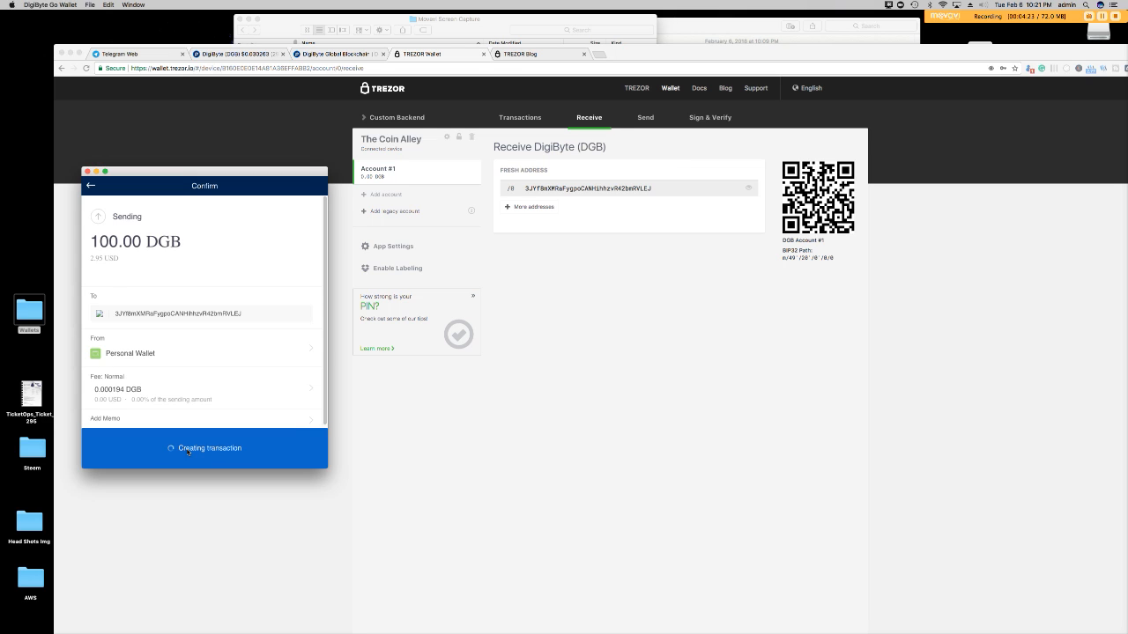
left_click(205, 449)
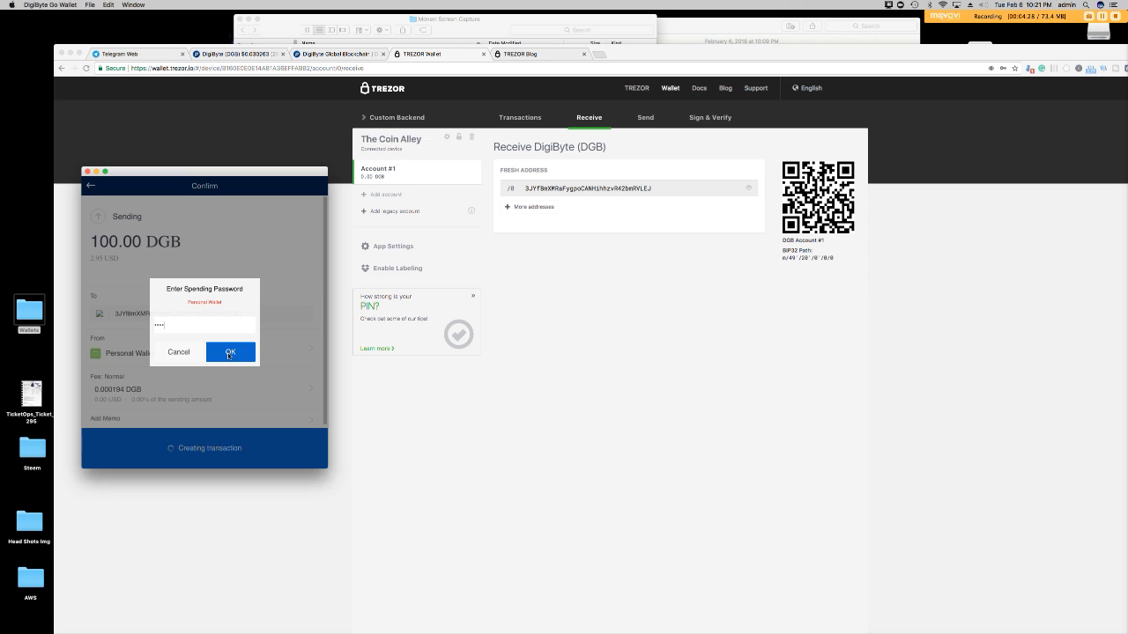
left_click(230, 351)
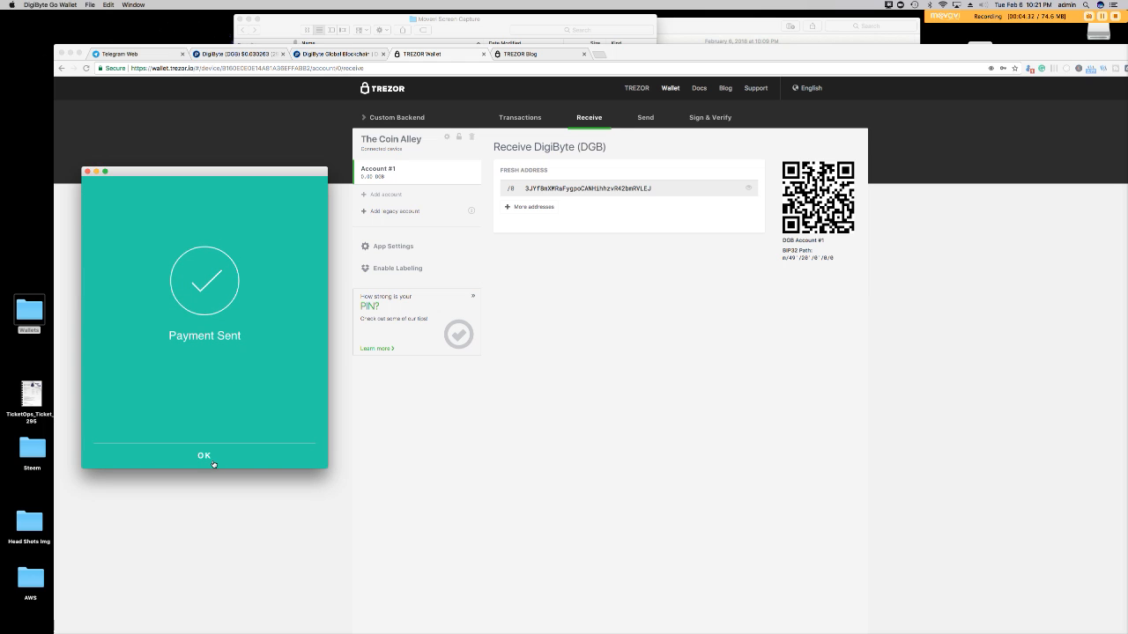
left_click(204, 457)
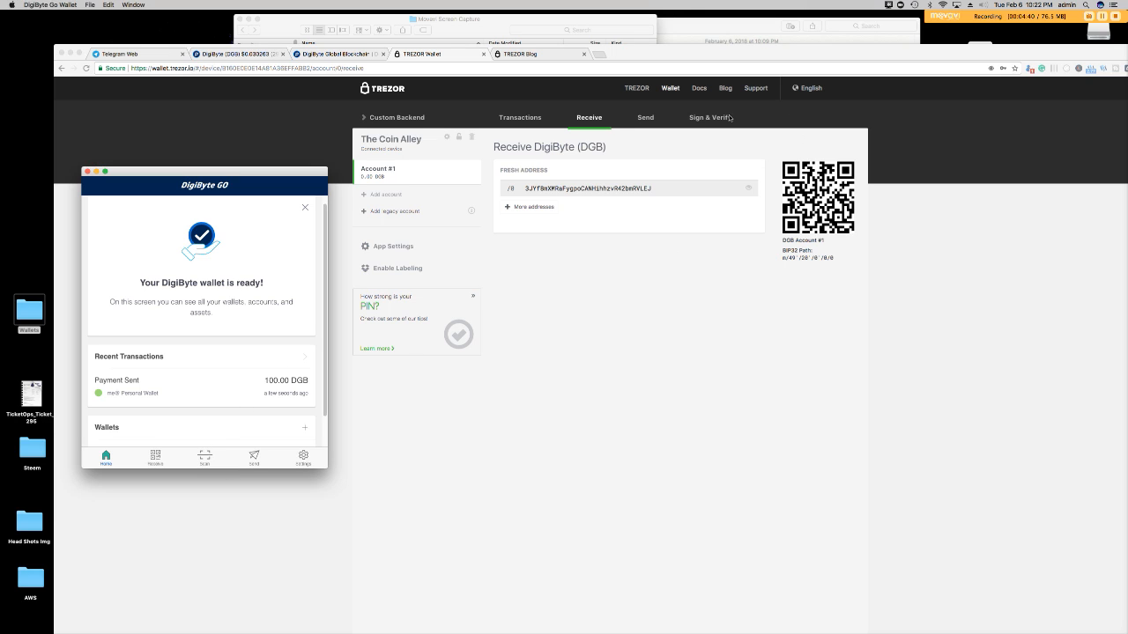
left_click_drag(204, 171, 133, 174)
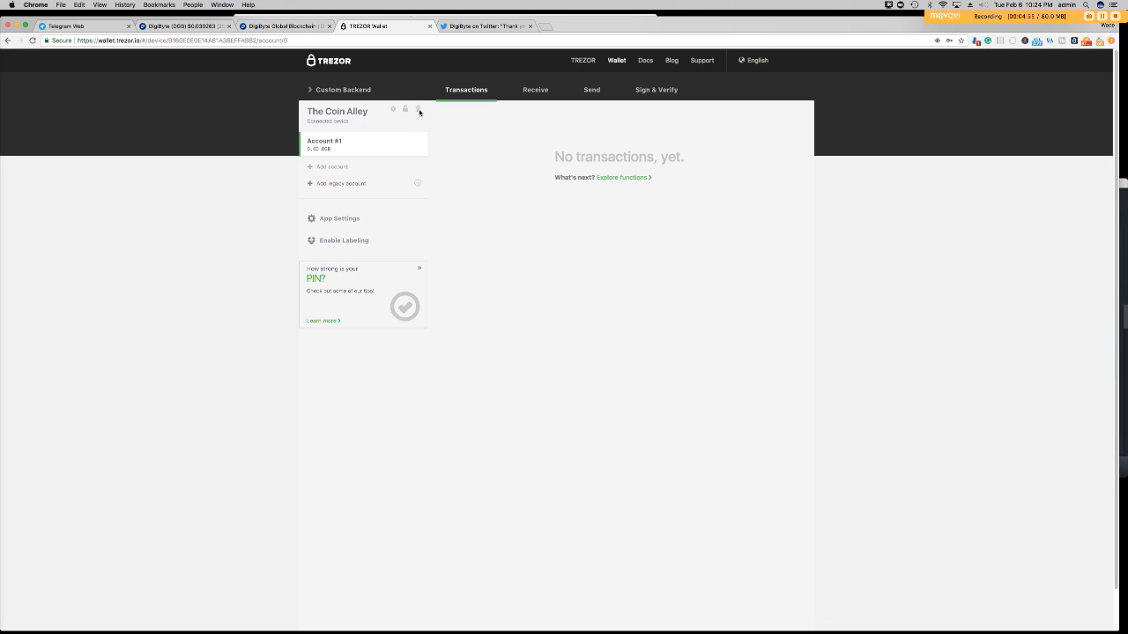
- Forget The Coin Alley device on disconnect and close the disconnect notice
left_click(418, 110)
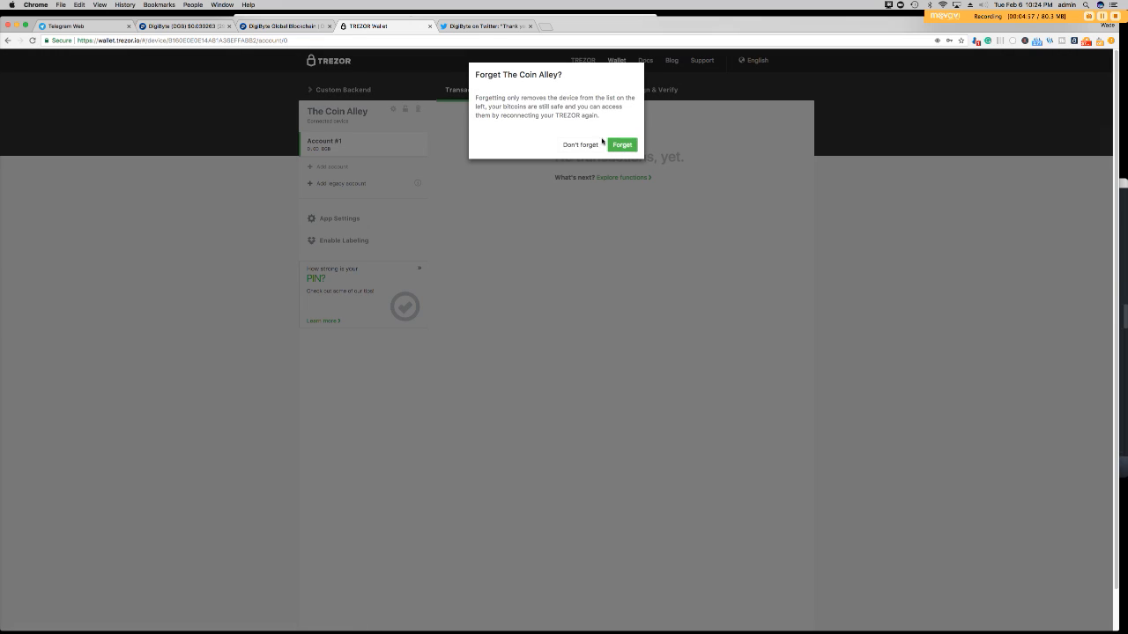
left_click(621, 145)
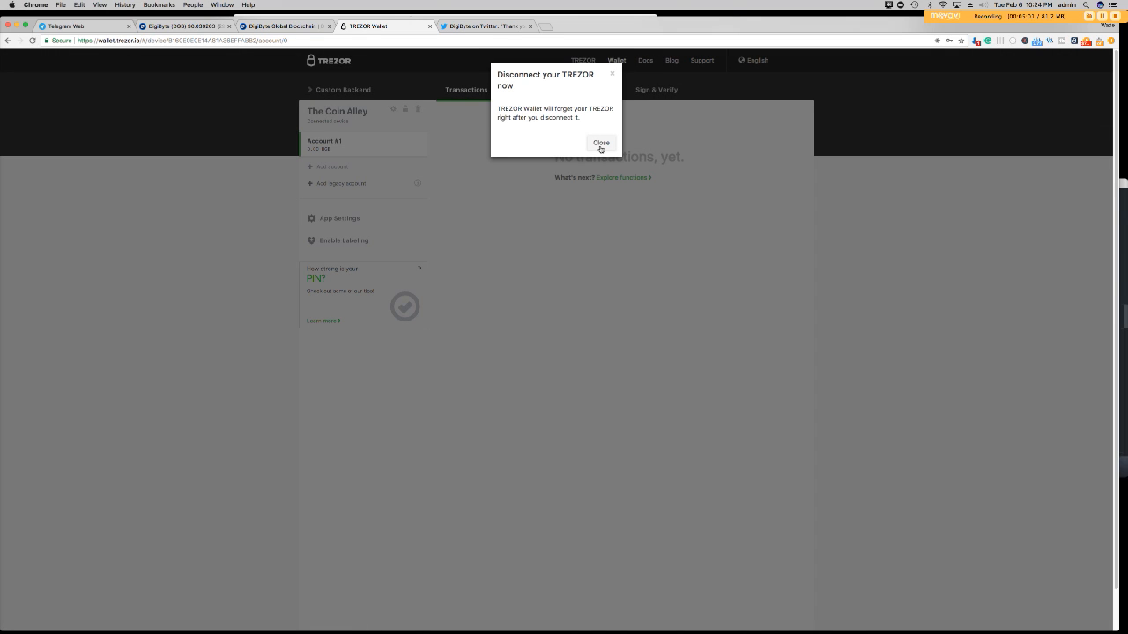
left_click(601, 143)
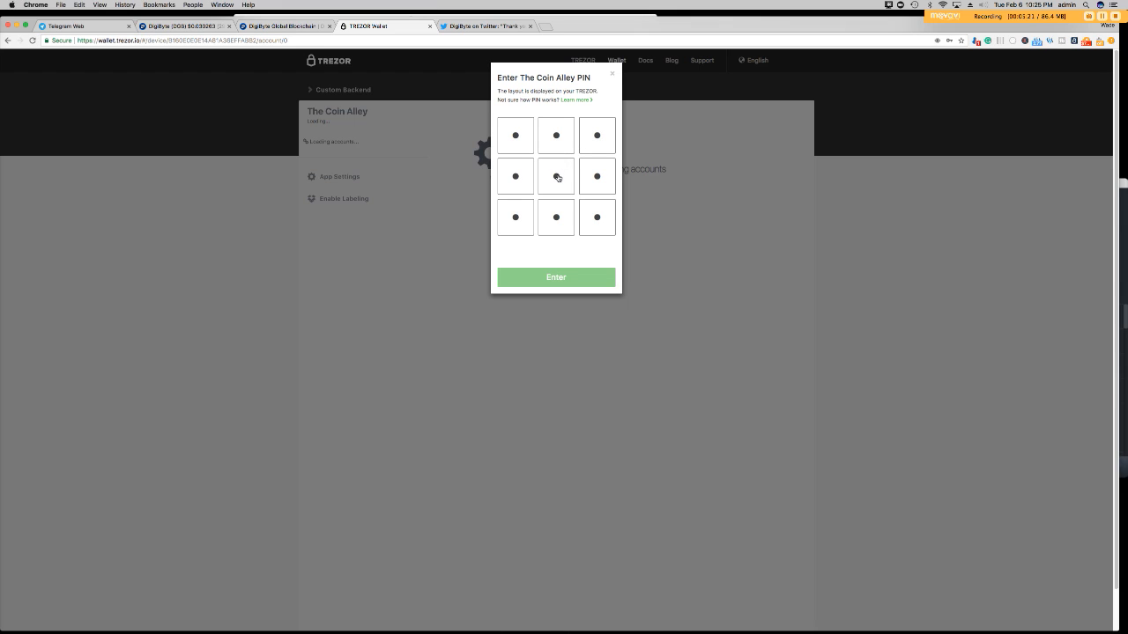
- Enter The Coin Alley's PIN and passphrase so Account #1 loads showing 100.00 DGB received
left_click(555, 176)
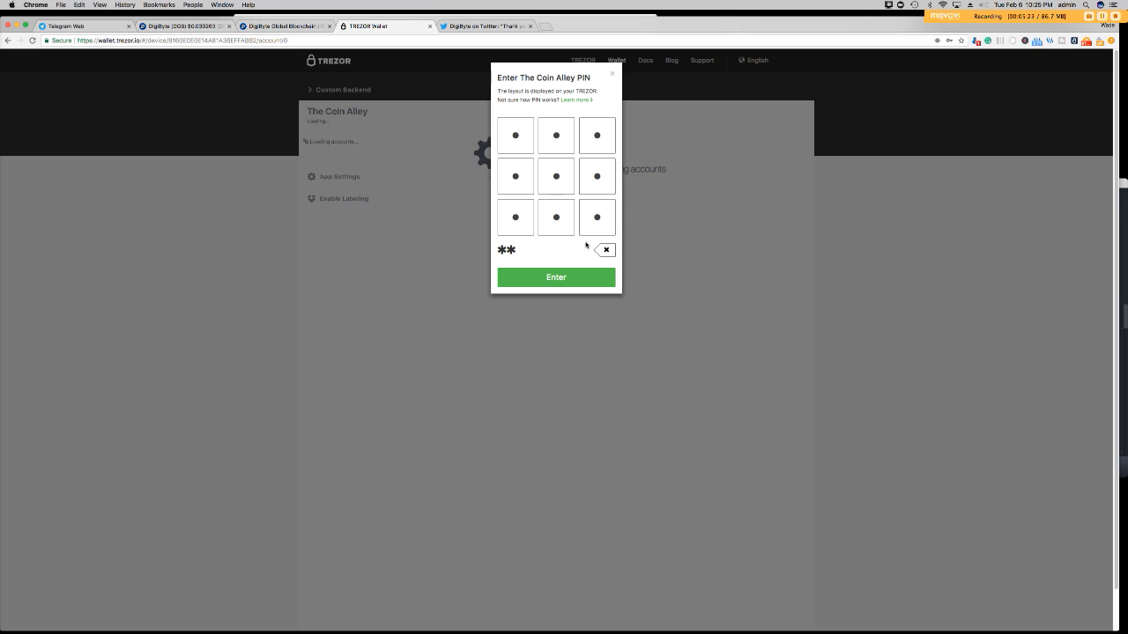
left_click(596, 176)
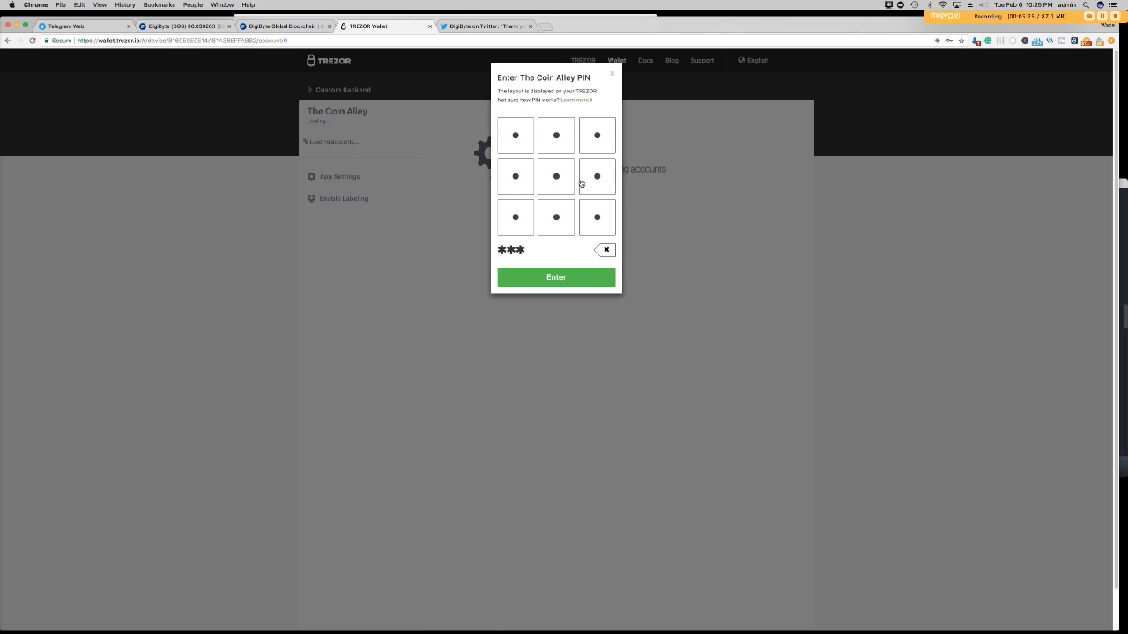
left_click(555, 277)
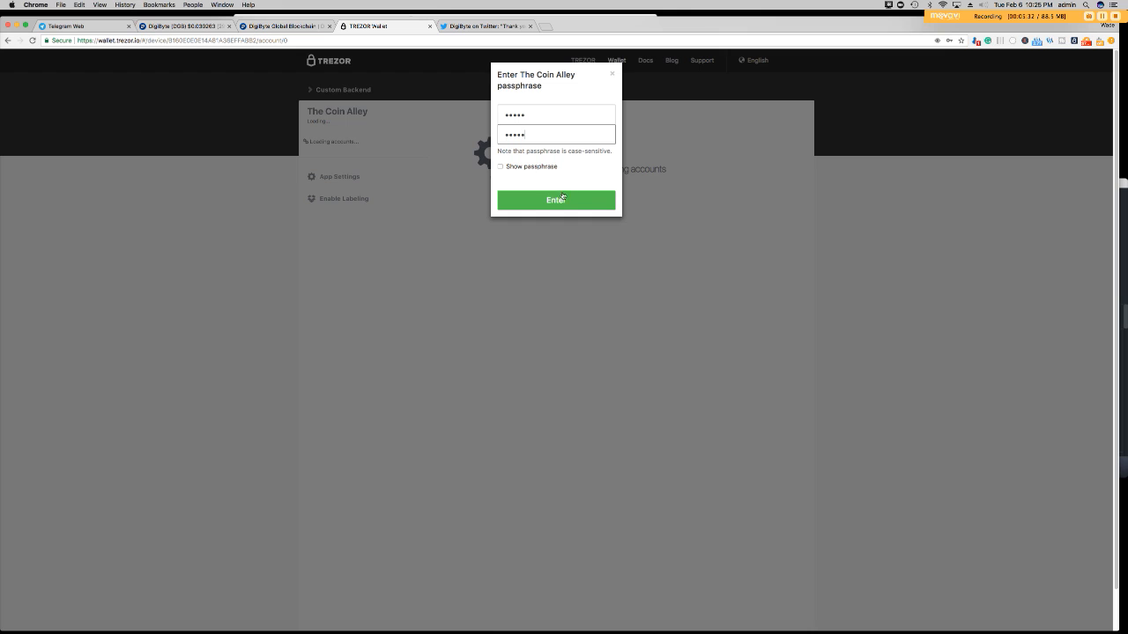
left_click(555, 200)
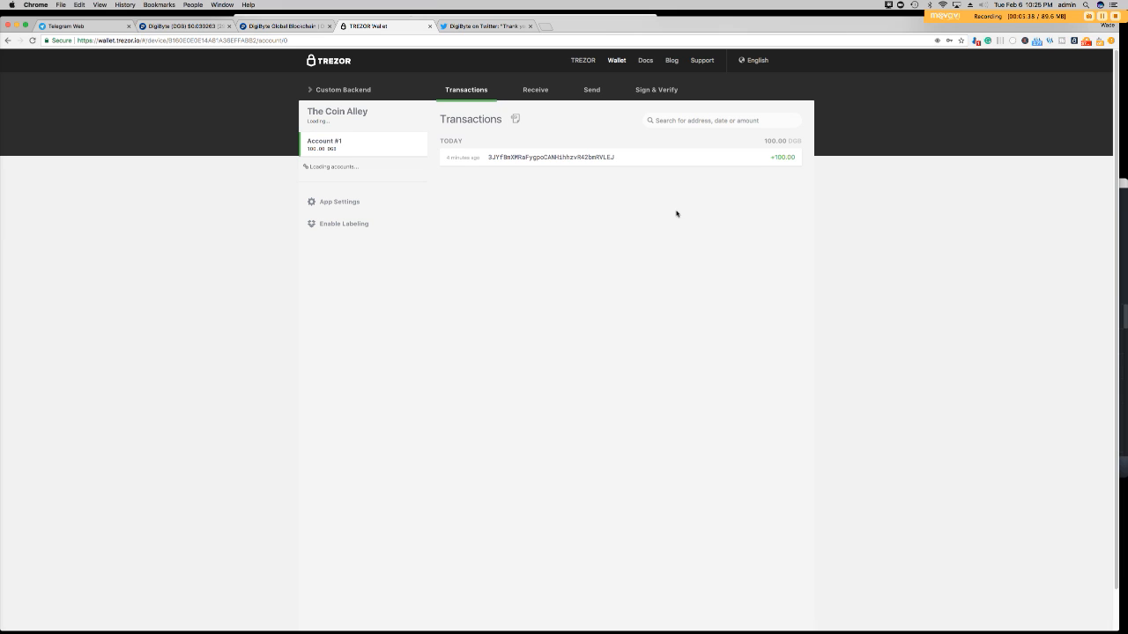
mouse_move(719, 213)
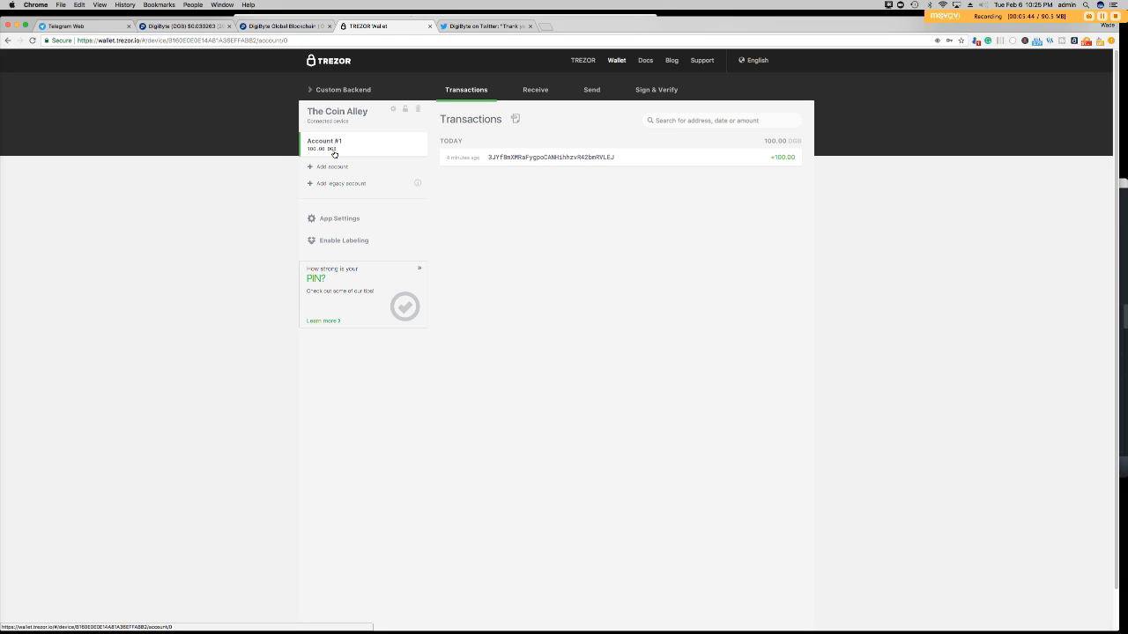
mouse_move(518, 160)
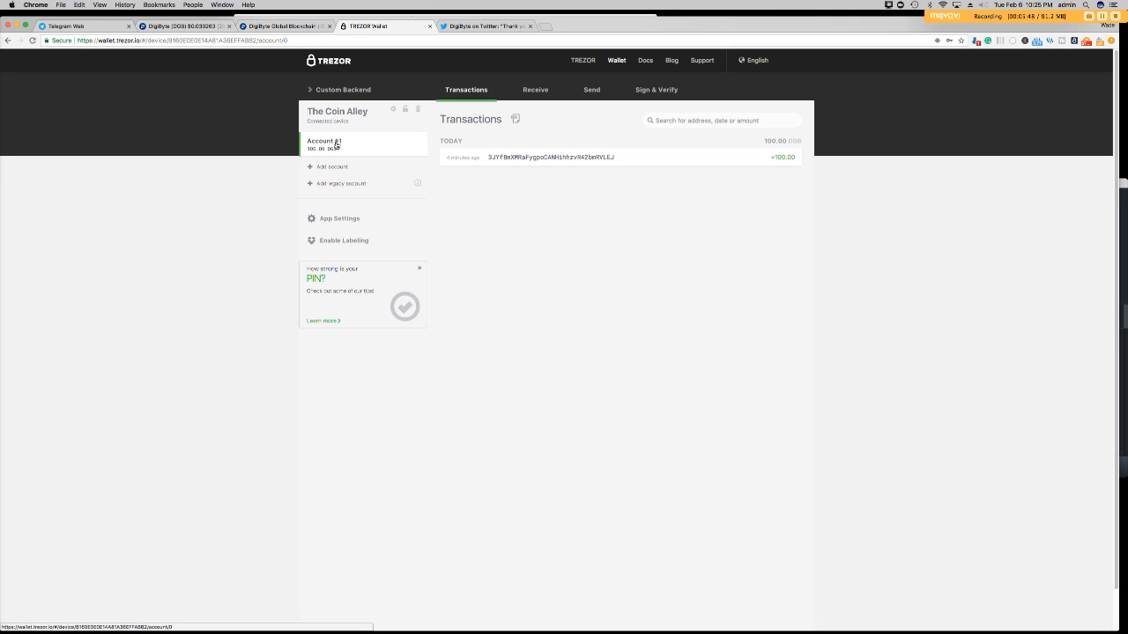
mouse_move(328, 148)
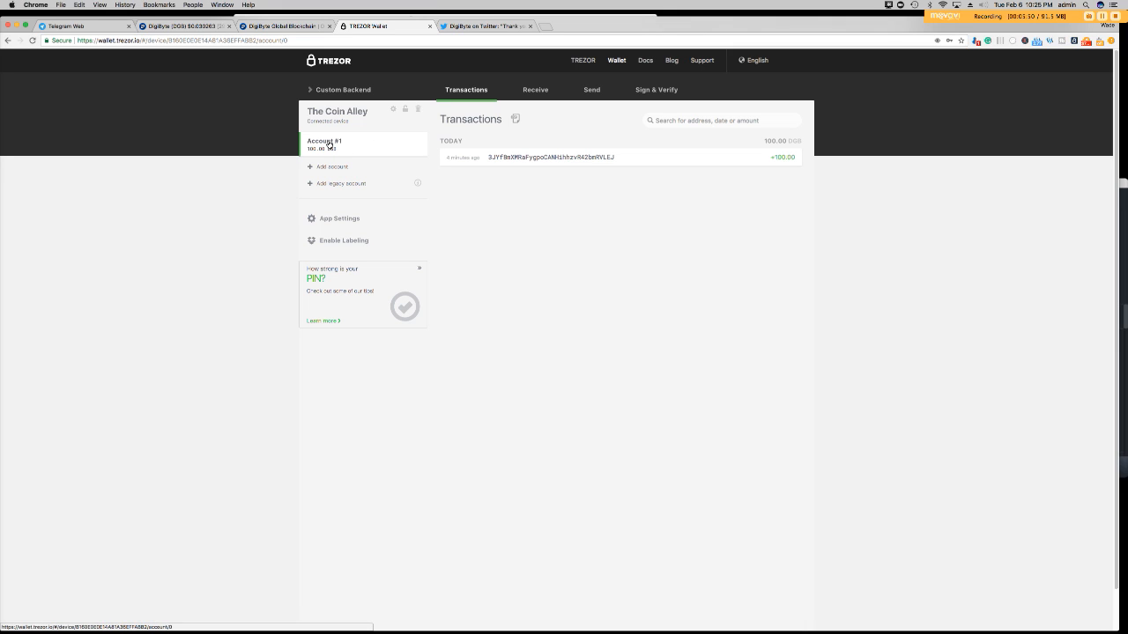